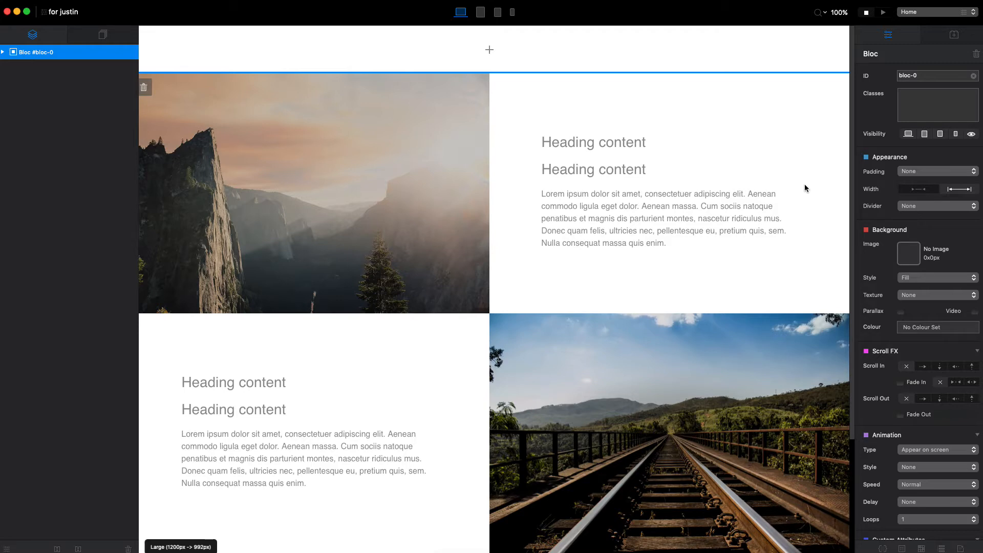
pyautogui.moveTo(635, 194)
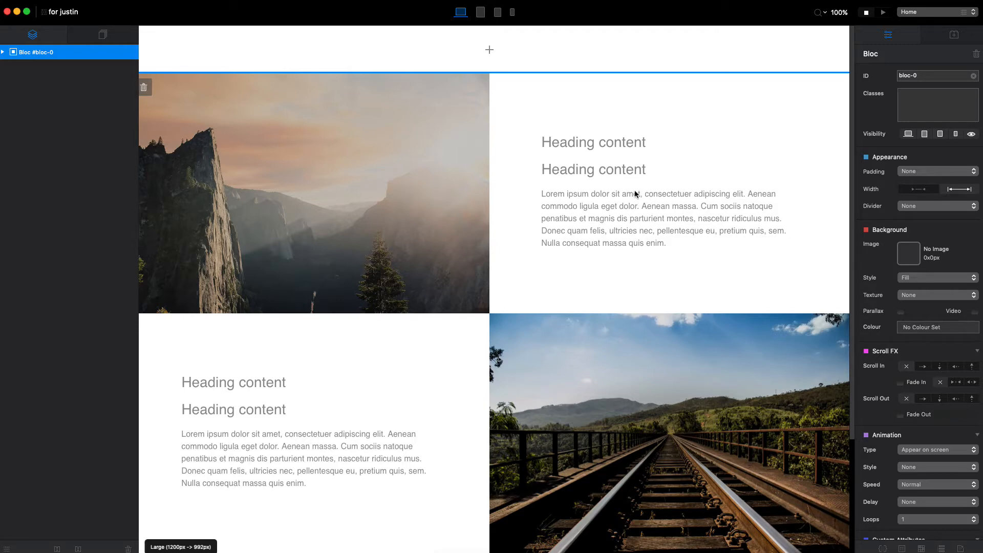
pyautogui.moveTo(789, 203)
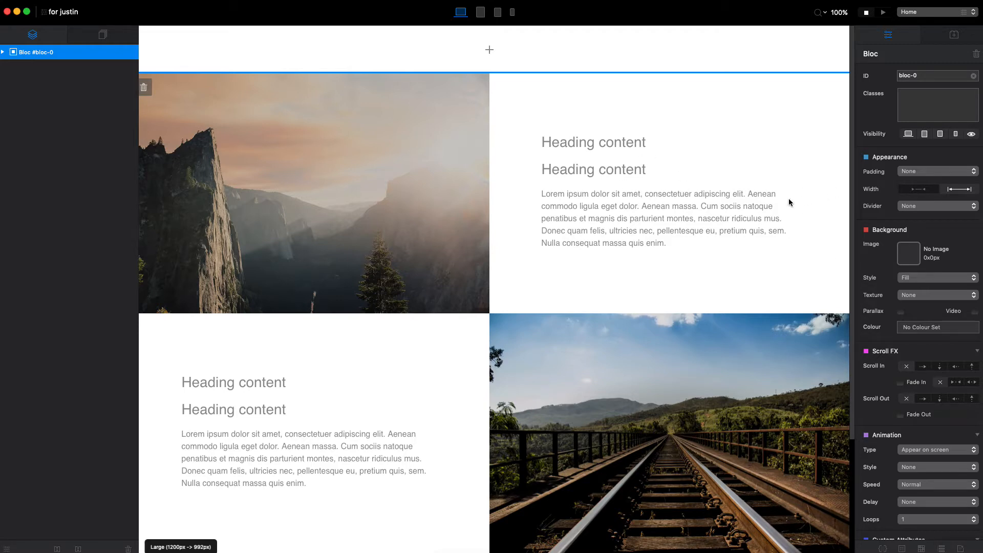
pyautogui.moveTo(290, 85)
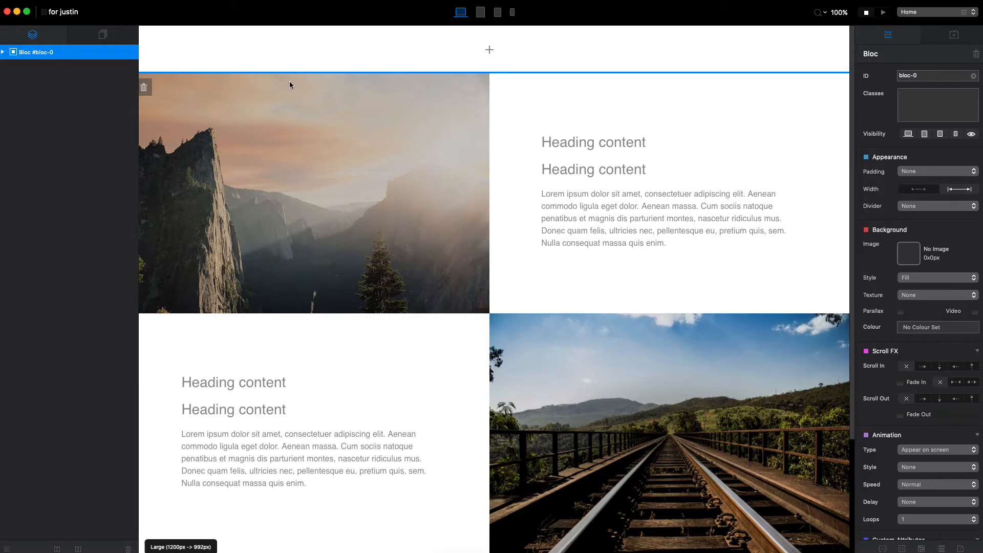
pyautogui.moveTo(590, 187)
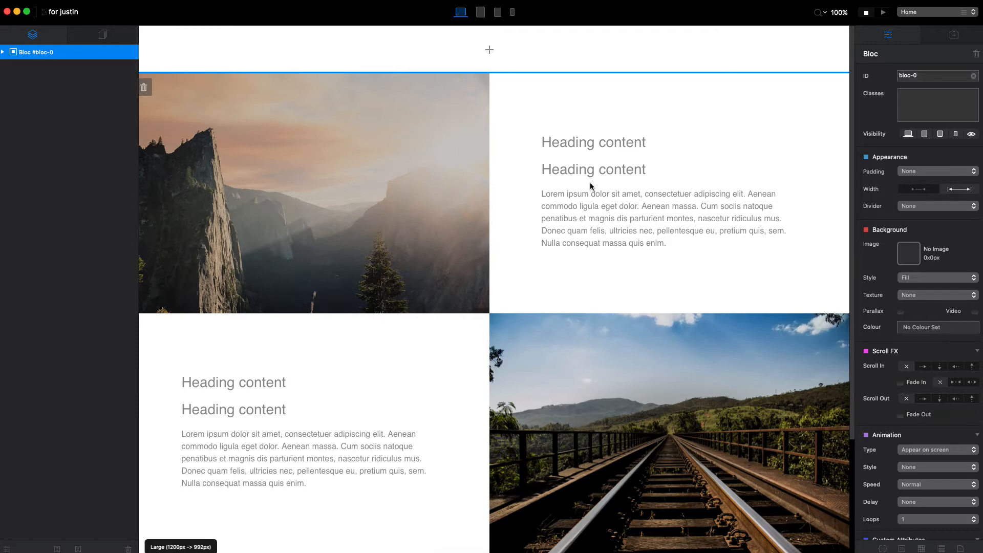
pyautogui.moveTo(678, 210)
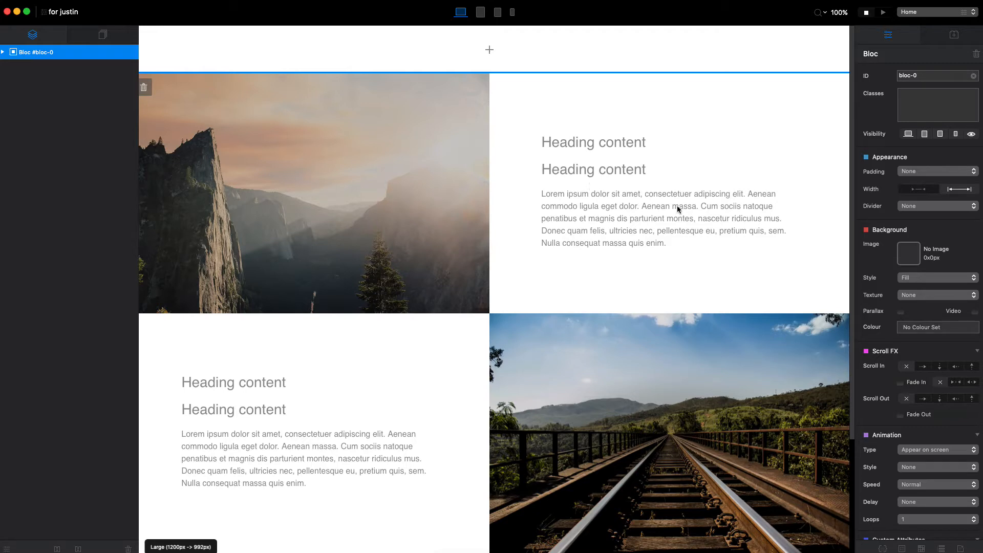
pyautogui.moveTo(684, 196)
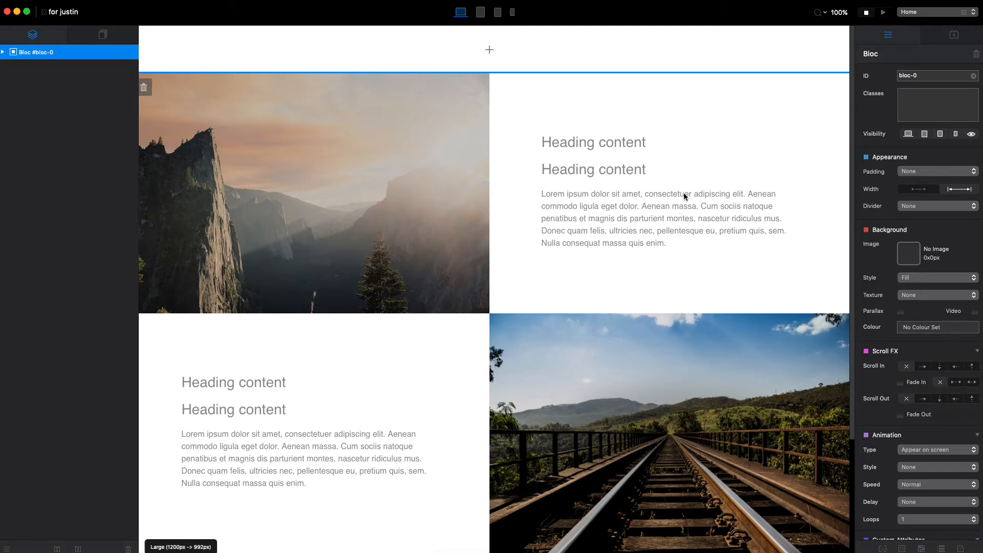
pyautogui.moveTo(752, 148)
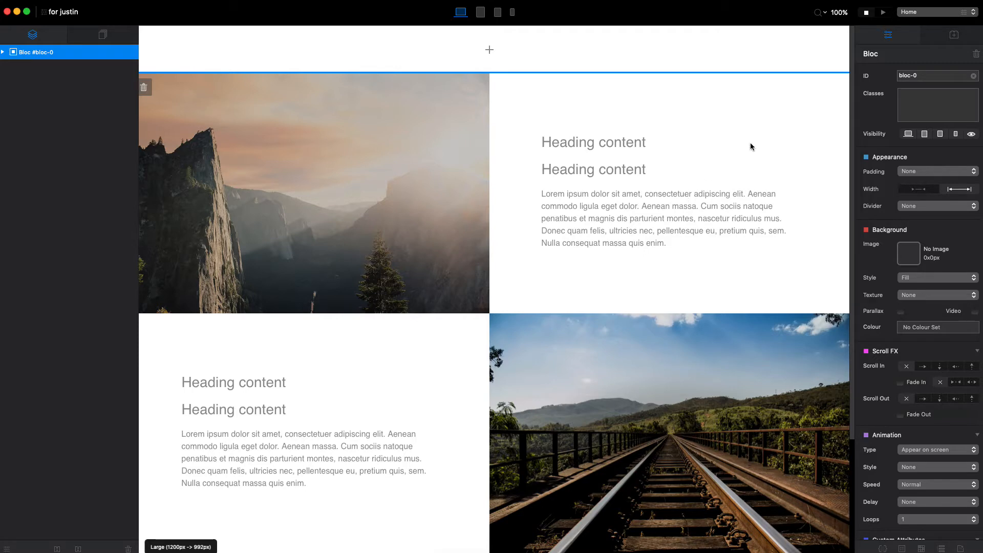
pyautogui.moveTo(795, 123)
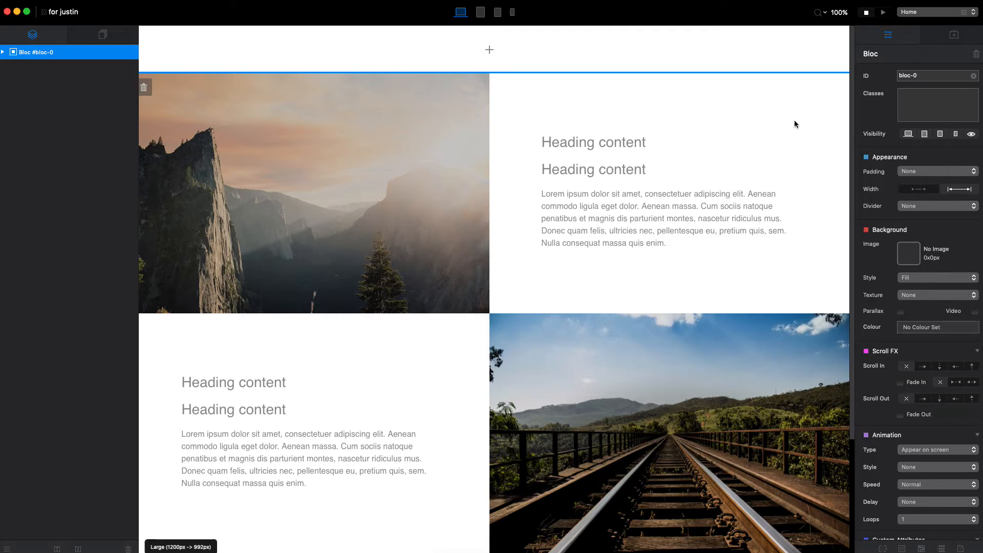
pyautogui.moveTo(313, 112)
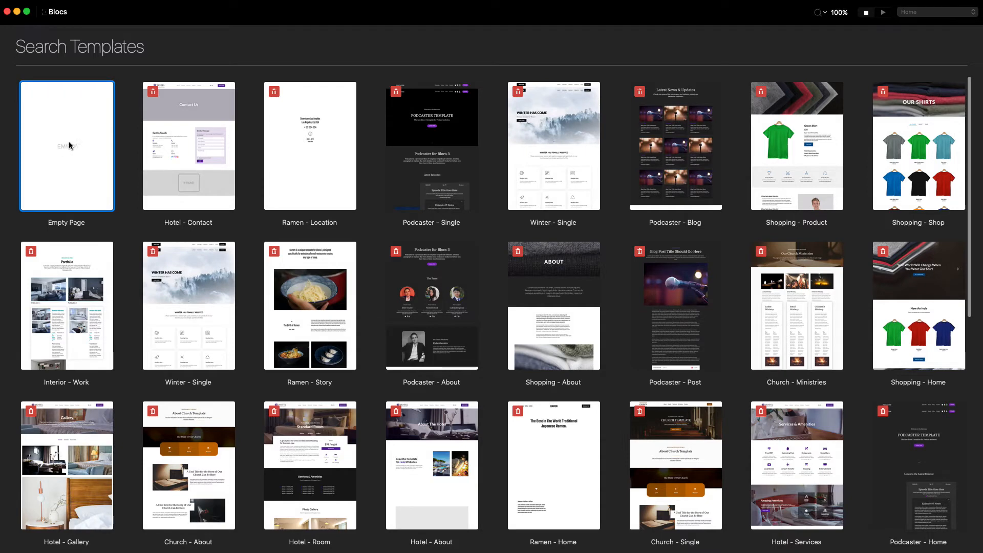
# Dismiss the Search Templates window and return to the example image-and-text project.
pyautogui.doubleClick(66, 145)
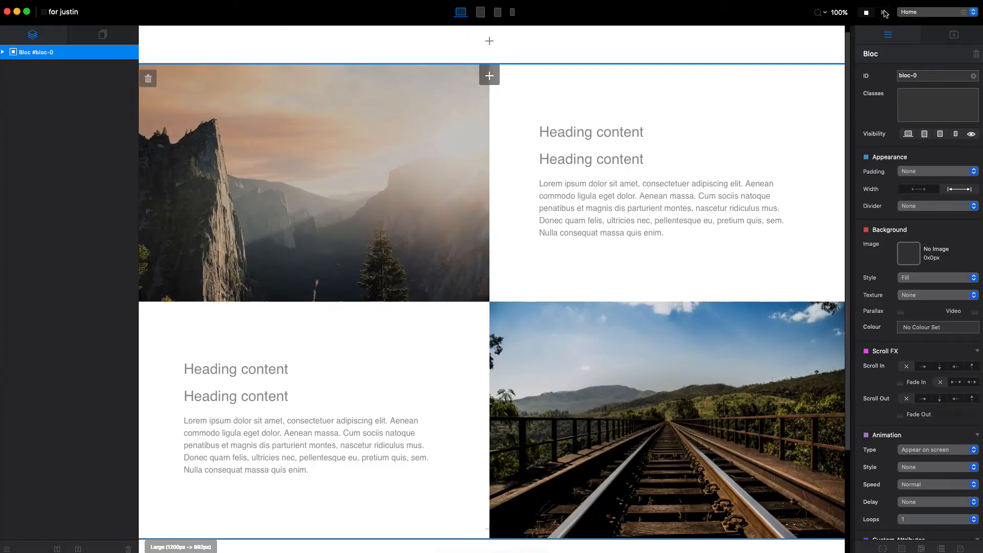
# Live-preview the alternating layout in the browser, widening the window to check the larger layout.
pyautogui.click(883, 14)
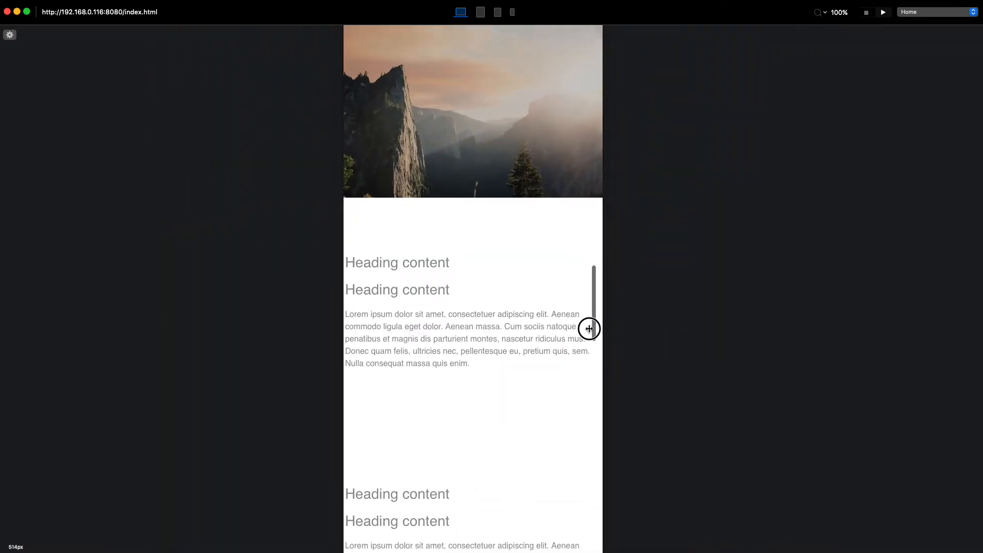
pyautogui.moveTo(588, 329); pyautogui.dragTo(679, 329)
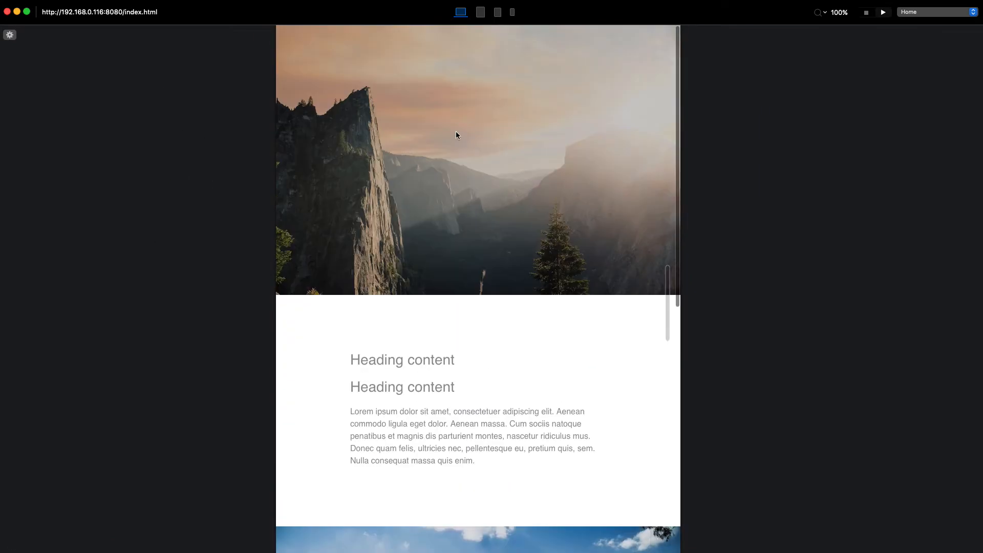
pyautogui.scroll(-3)
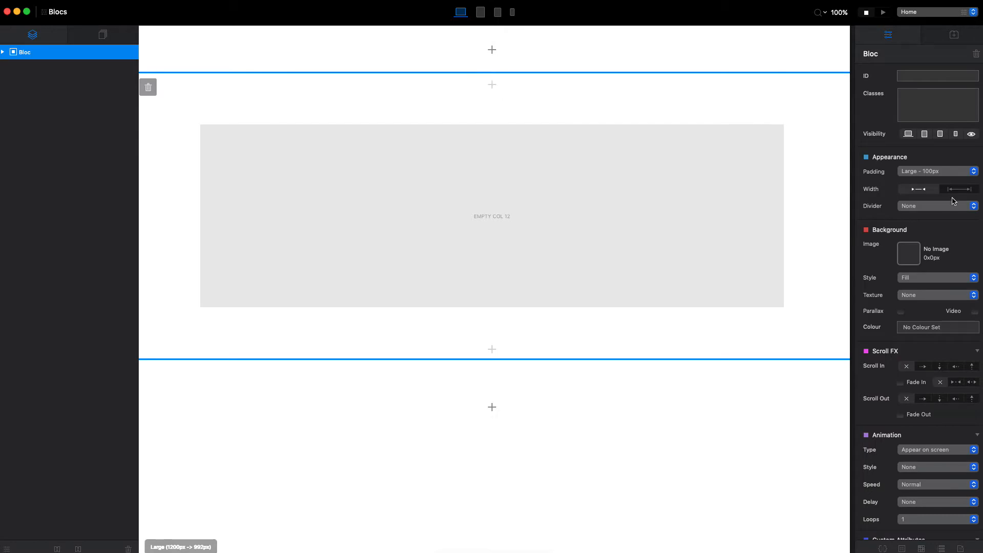
# Set the bloc Width to full-width and Padding to None so the column stretches edge to edge.
pyautogui.click(958, 189)
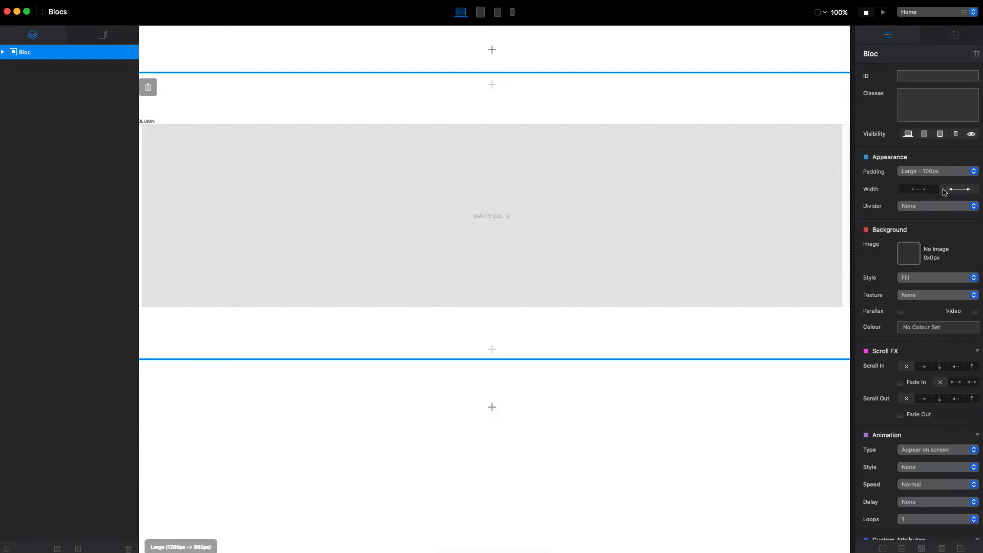
pyautogui.moveTo(964, 190)
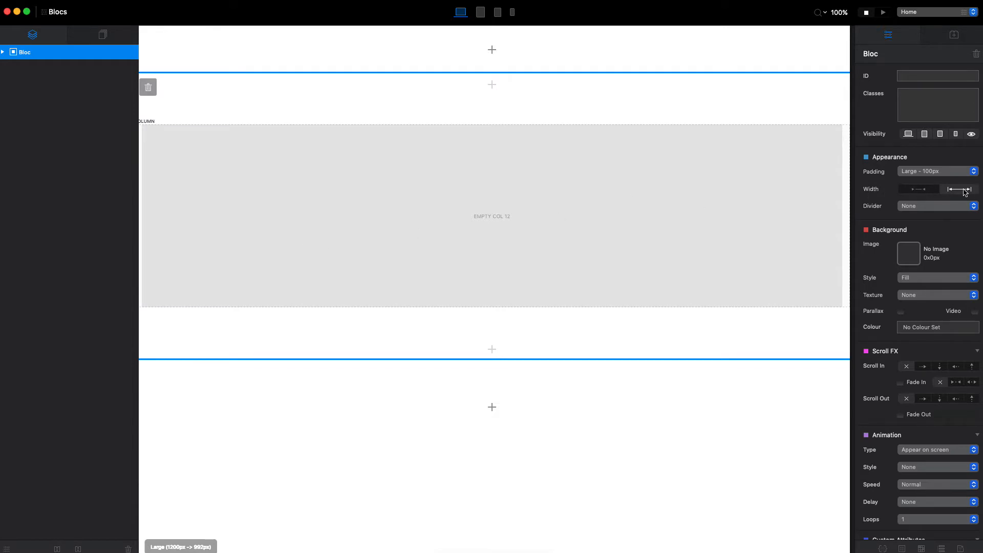
pyautogui.click(938, 171)
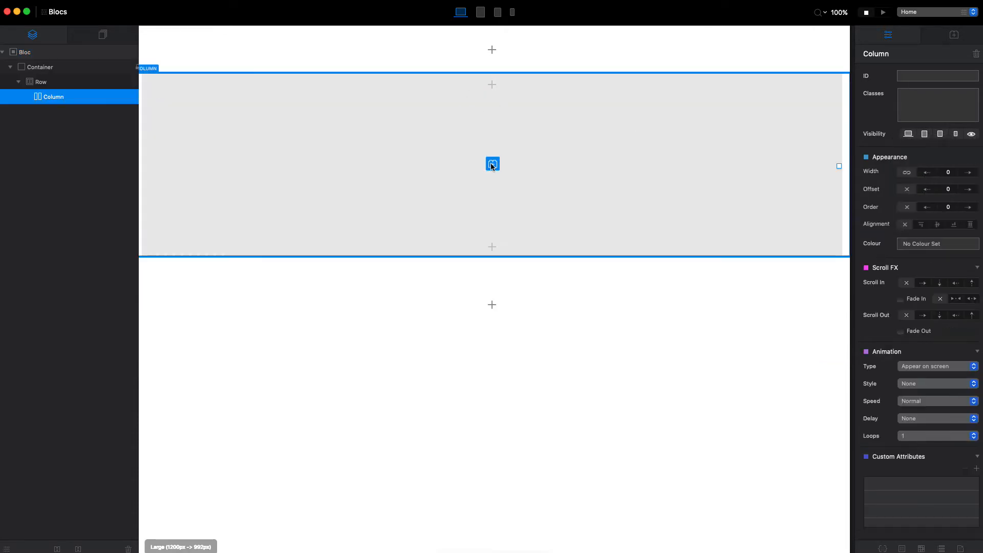
# Add a 2x Column Row with an Image brick left and Title & Paragraph right.
pyautogui.click(492, 163)
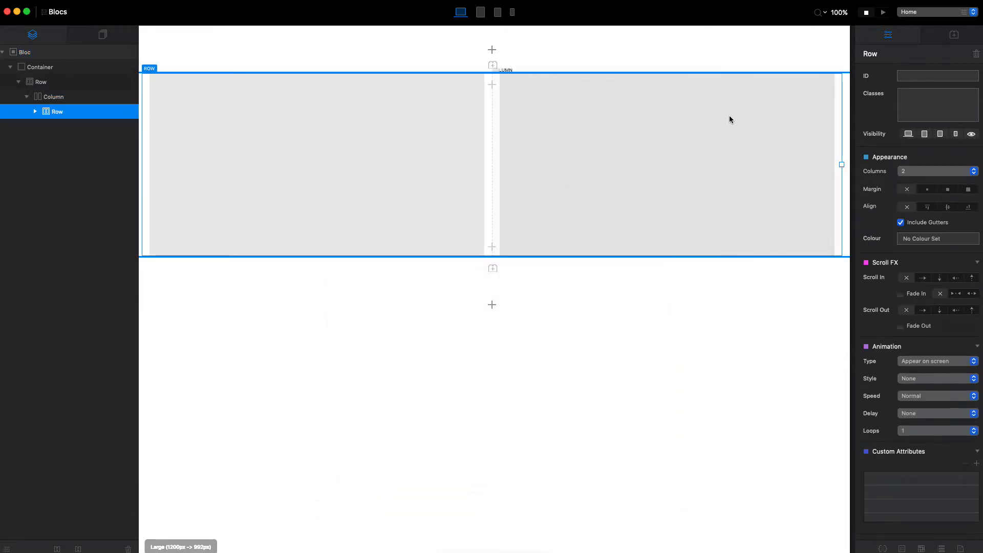
pyautogui.click(318, 164)
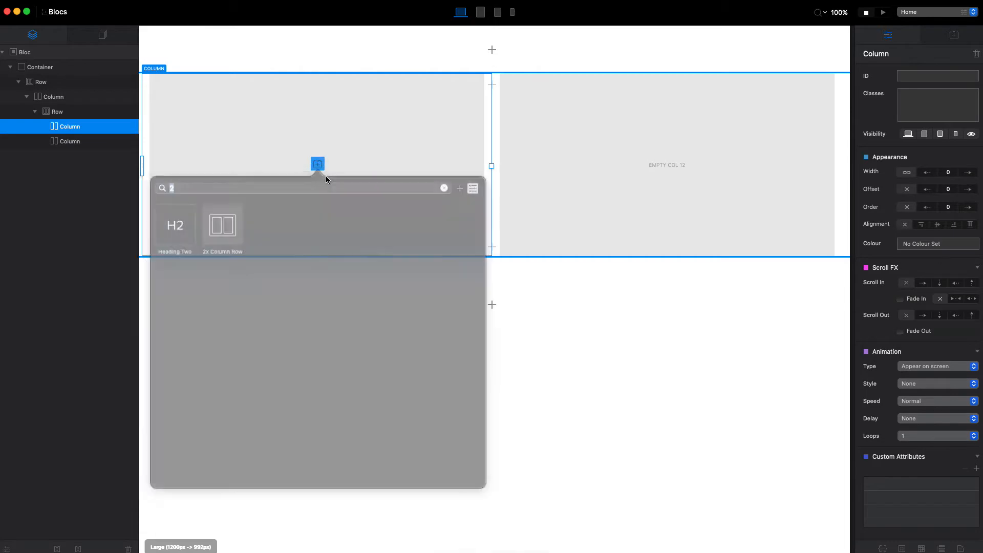
pyautogui.click(445, 189)
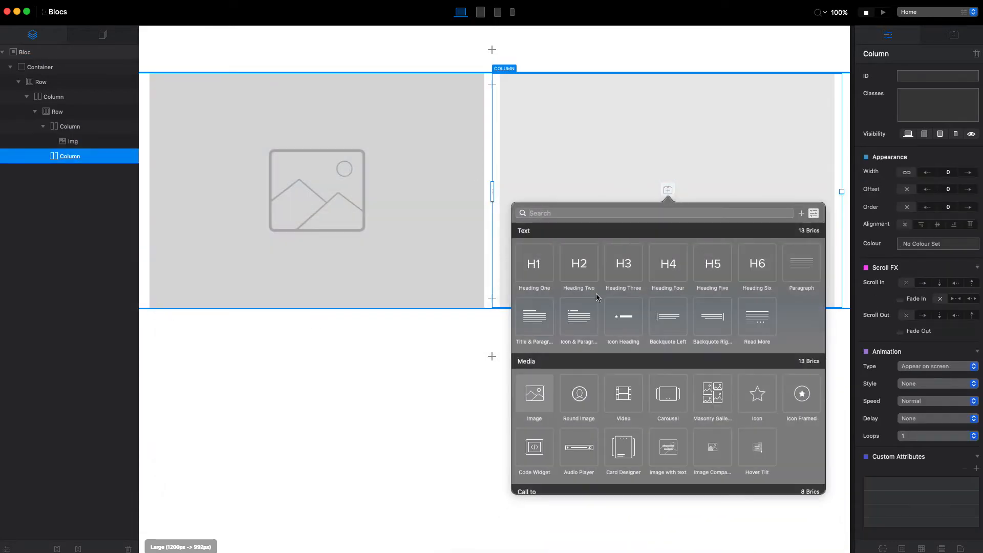
pyautogui.click(534, 316)
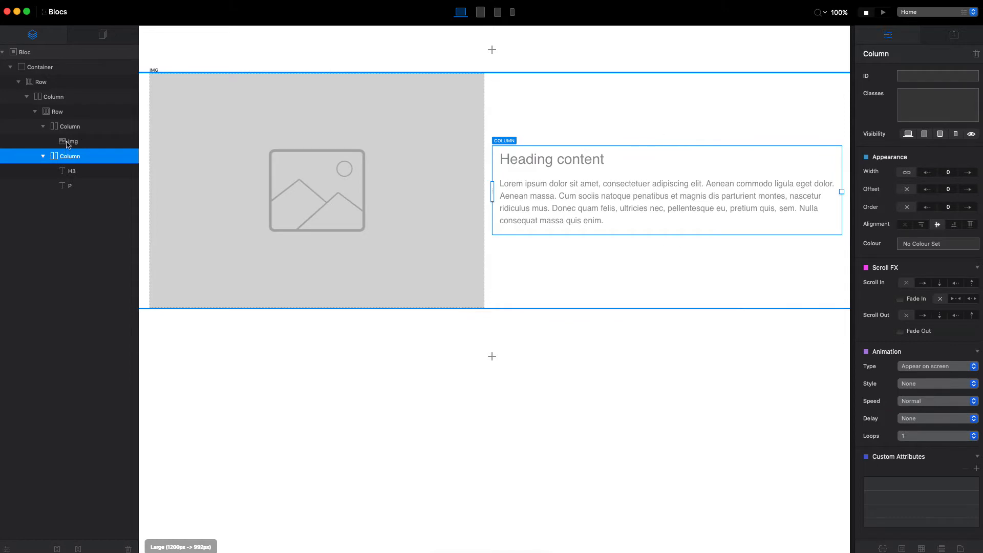
pyautogui.moveTo(578, 88)
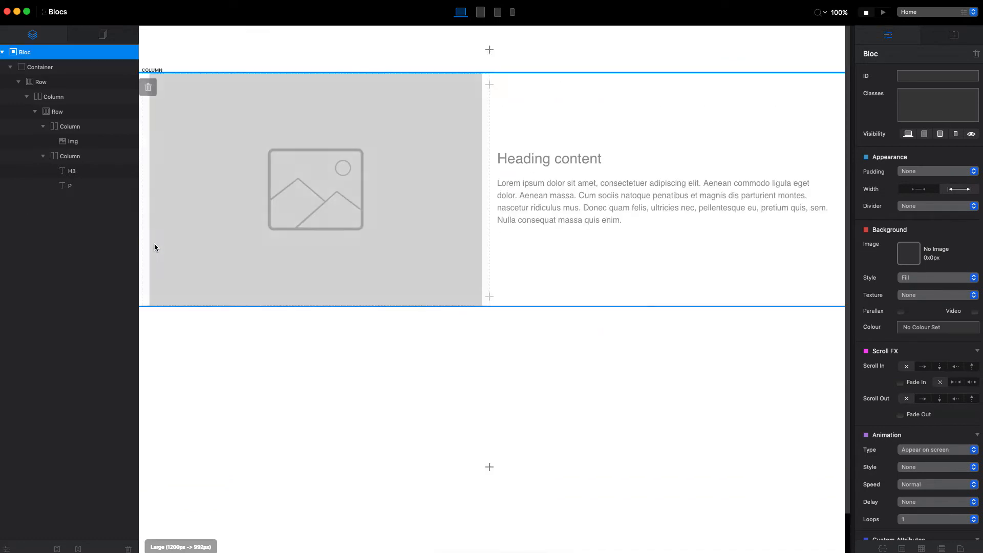
# Duplicate the Row and reverse its columns so text sits left of the image.
pyautogui.click(56, 111)
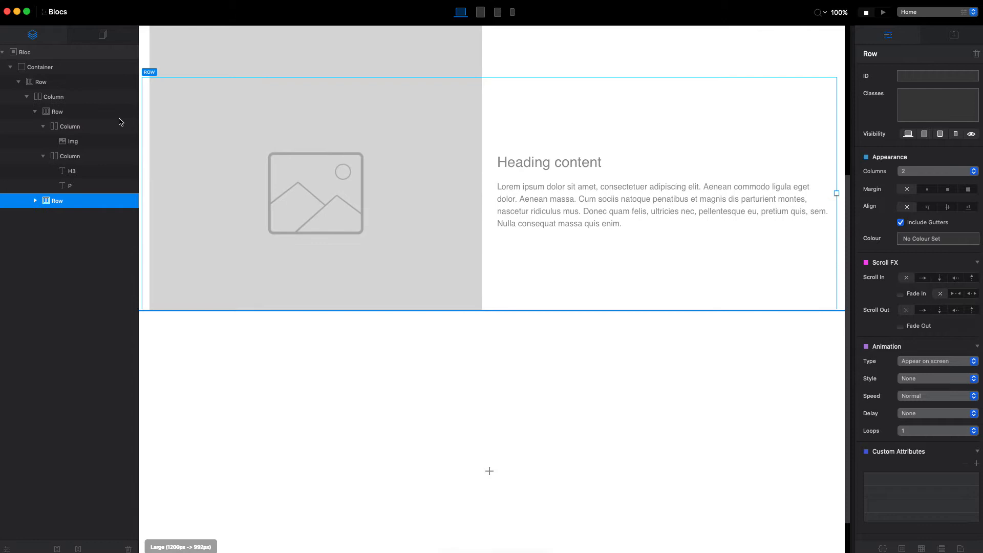
pyautogui.click(35, 201)
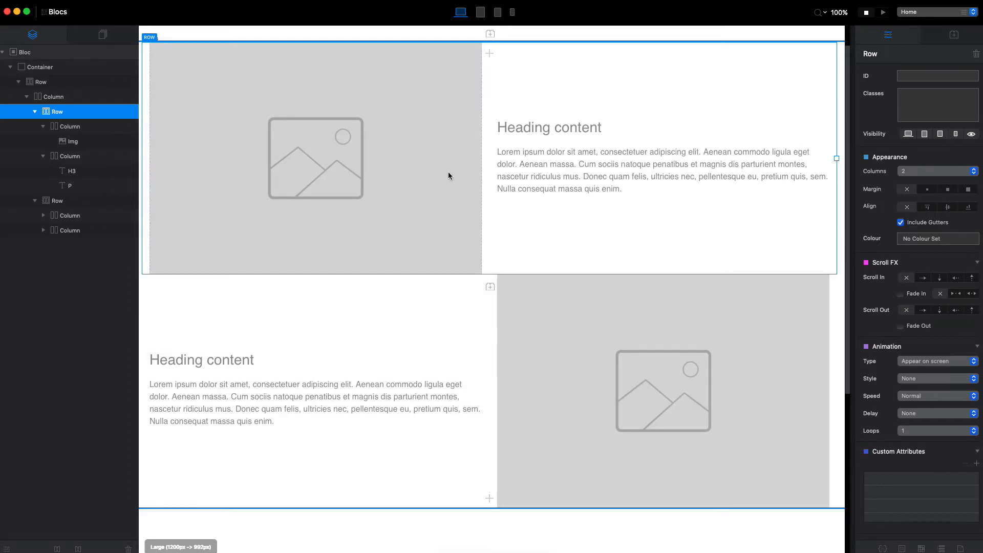
pyautogui.moveTo(725, 109)
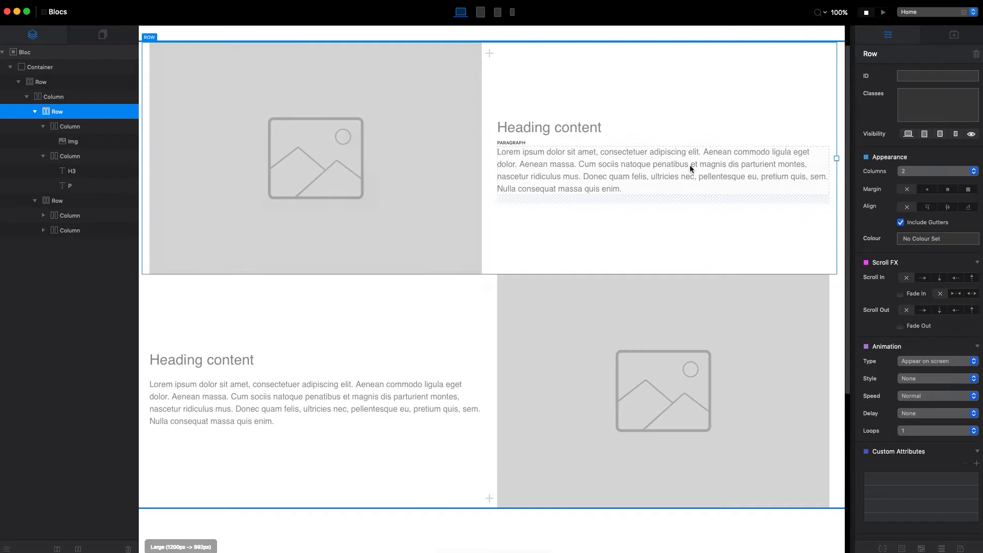
# Remove the gutters between the columns so rows sit flush, then preview in the browser.
pyautogui.click(900, 222)
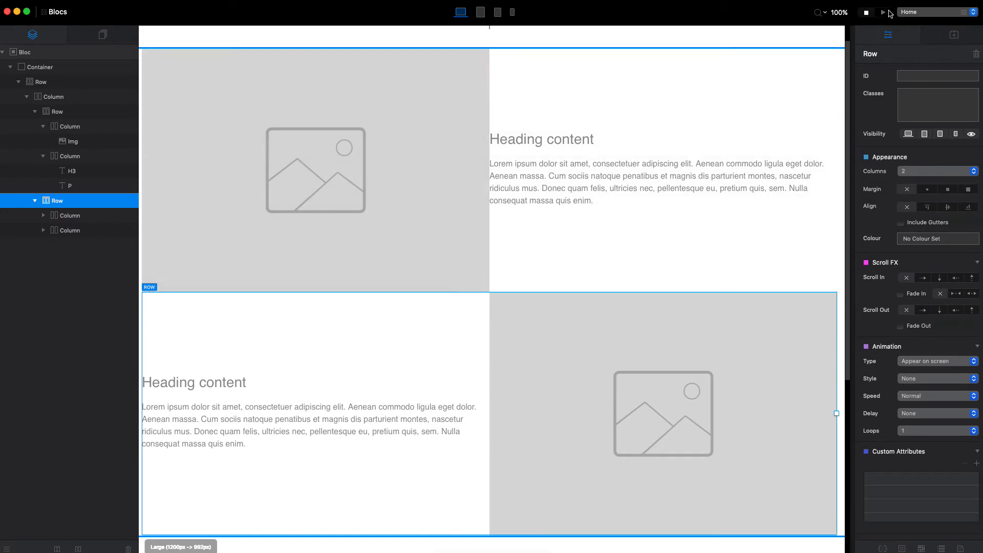
pyautogui.click(883, 14)
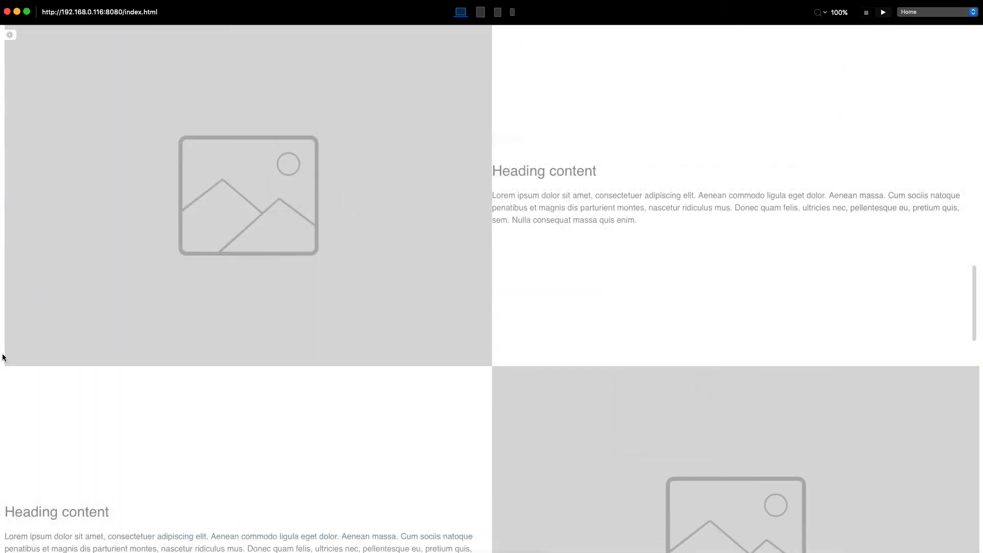
pyautogui.moveTo(3, 330)
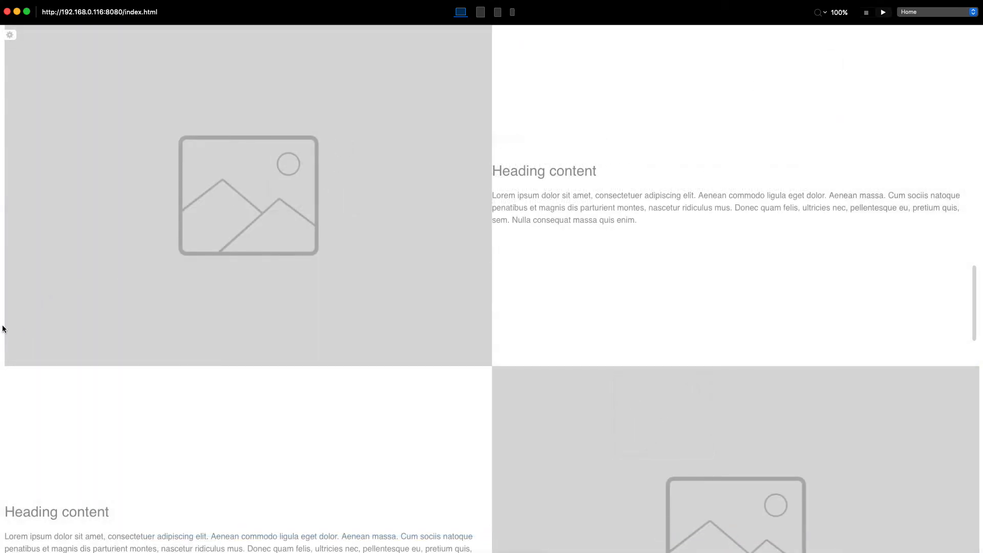
pyautogui.moveTo(920, 40)
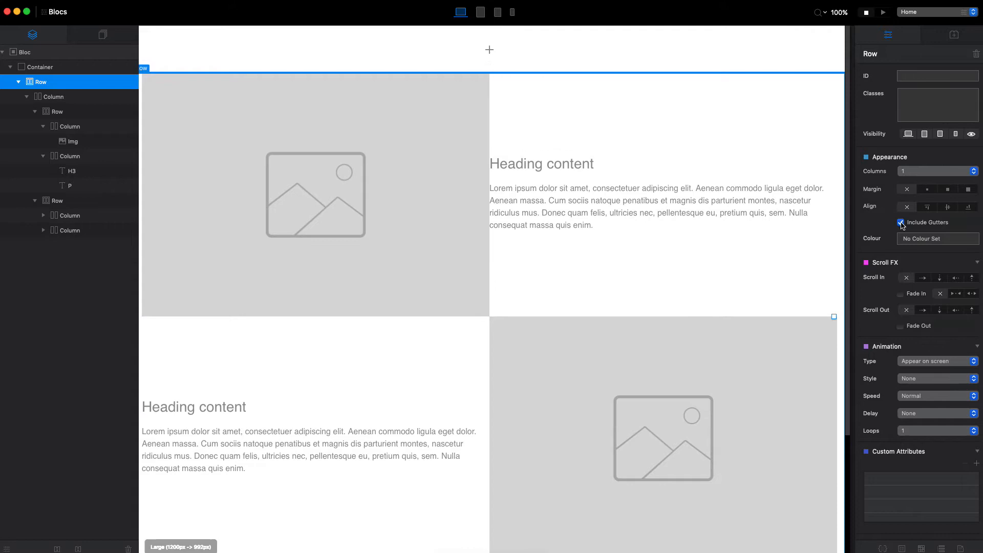
# Replace the upper placeholder image with the misty mountain photo from the Asset Manager.
pyautogui.click(901, 222)
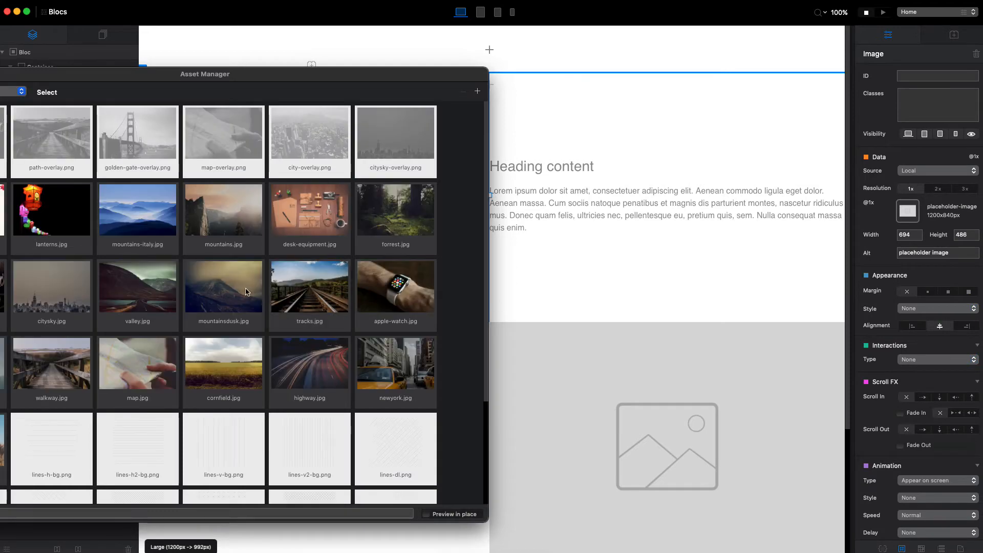
pyautogui.click(309, 362)
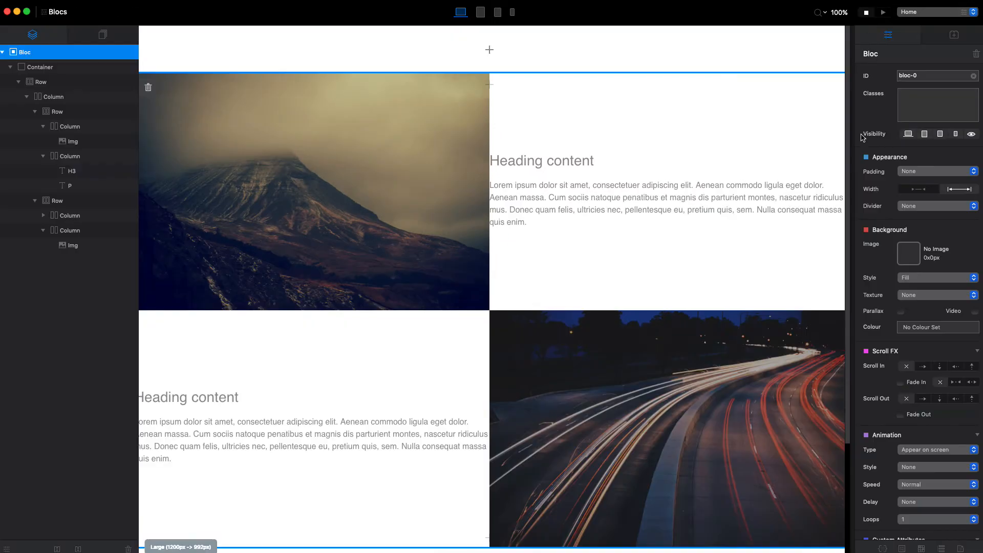
# Insert a Div Container in the upper text column and move its H3 and P inside.
pyautogui.click(614, 173)
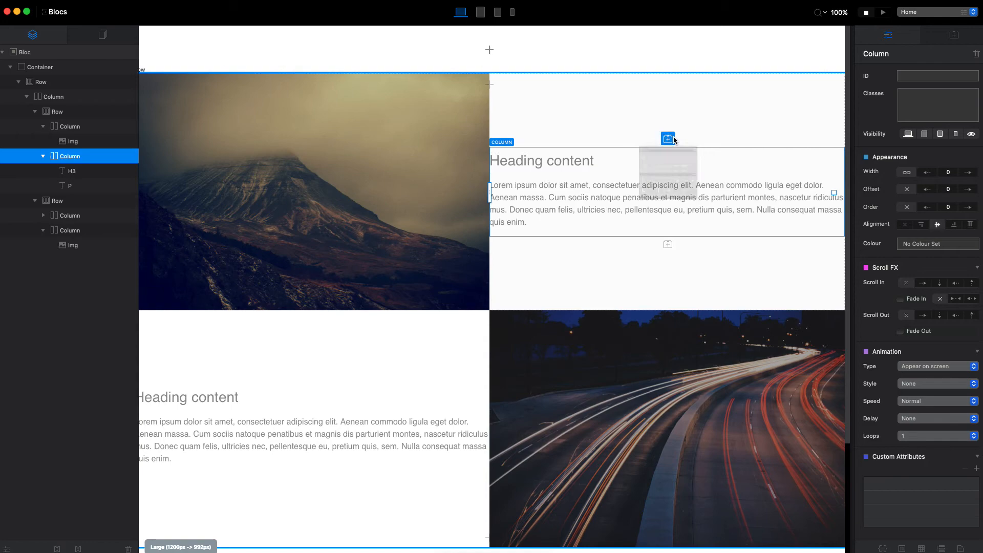
pyautogui.click(541, 160)
pyautogui.write('di')
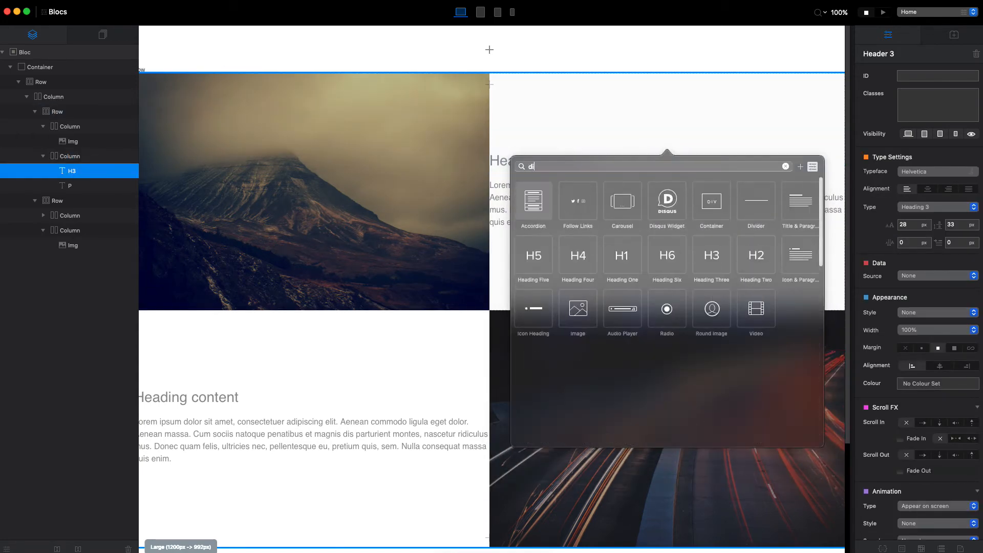
pyautogui.moveTo(711, 206)
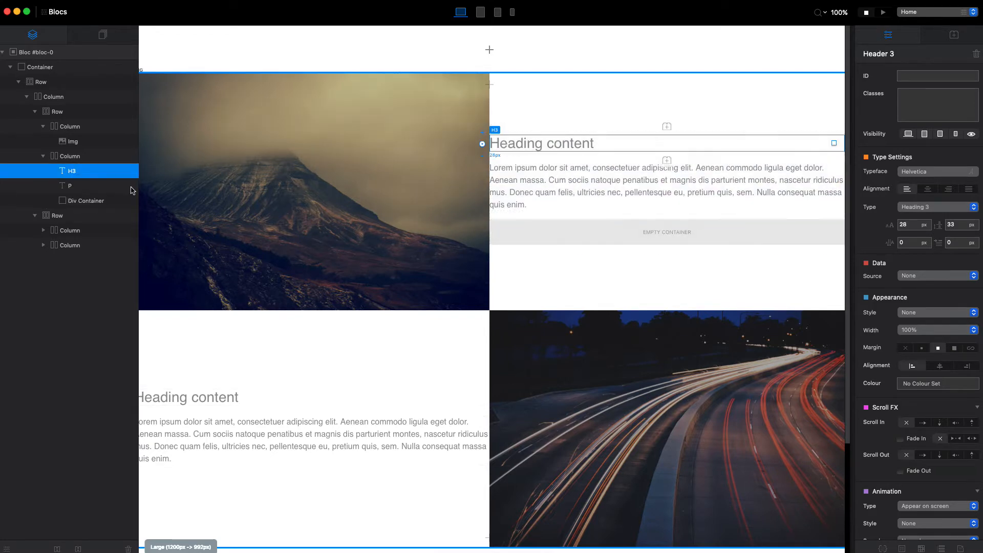
pyautogui.click(76, 201)
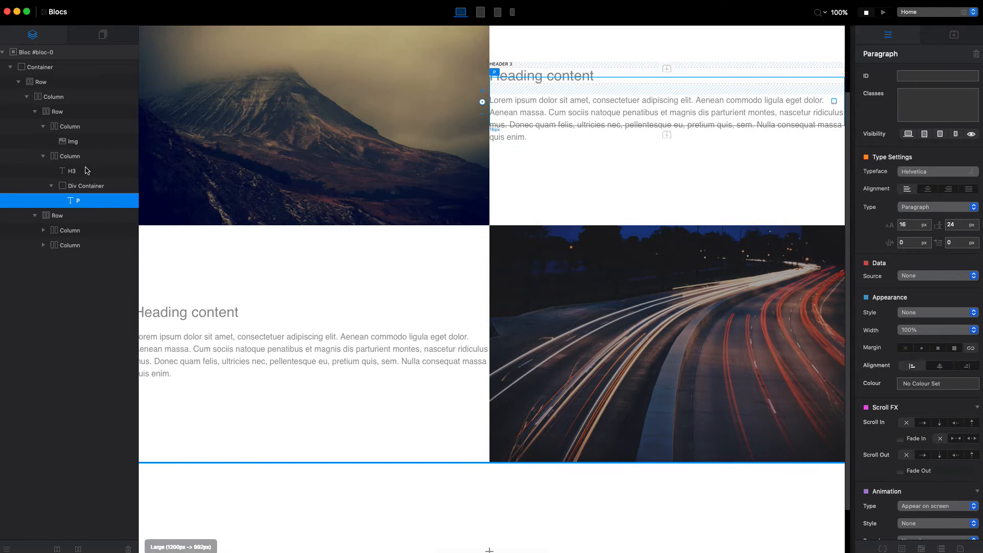
pyautogui.click(79, 186)
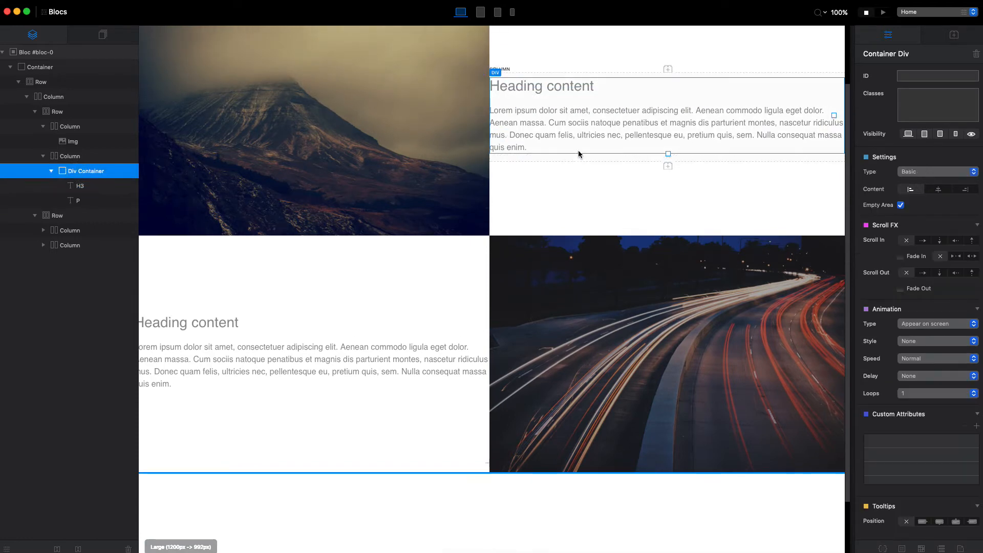
# Insert a Div Container in the lower text column and move its heading and paragraph inside.
pyautogui.click(80, 185)
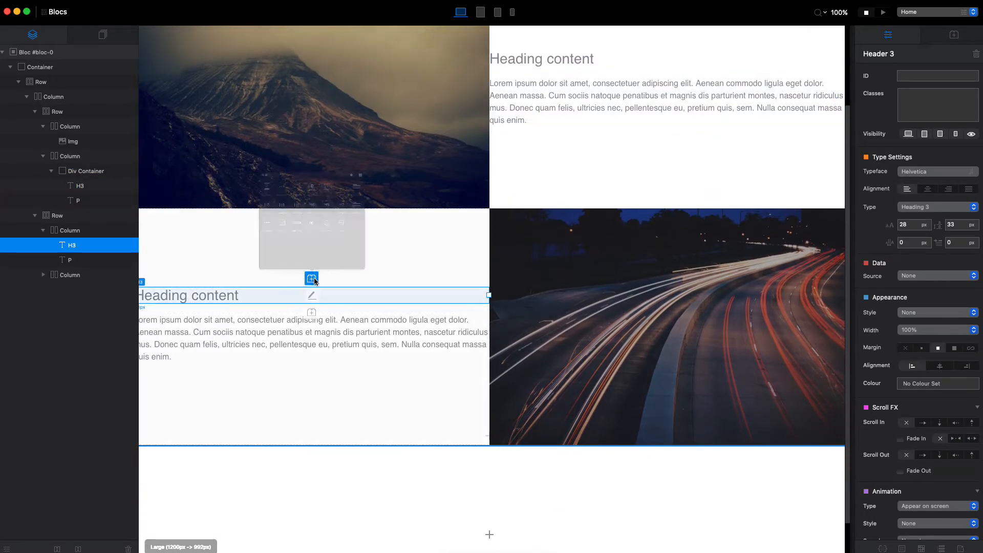
pyautogui.click(311, 279)
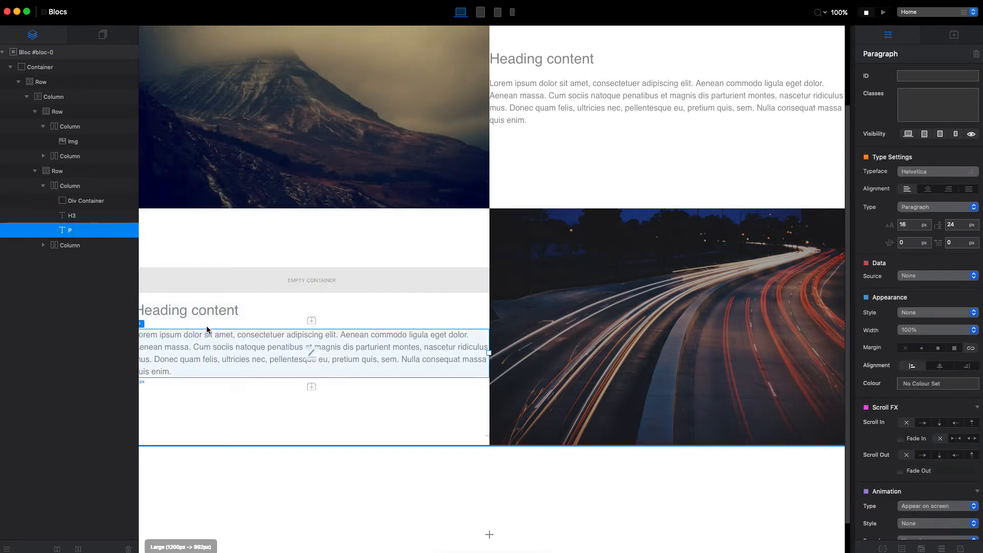
pyautogui.click(71, 201)
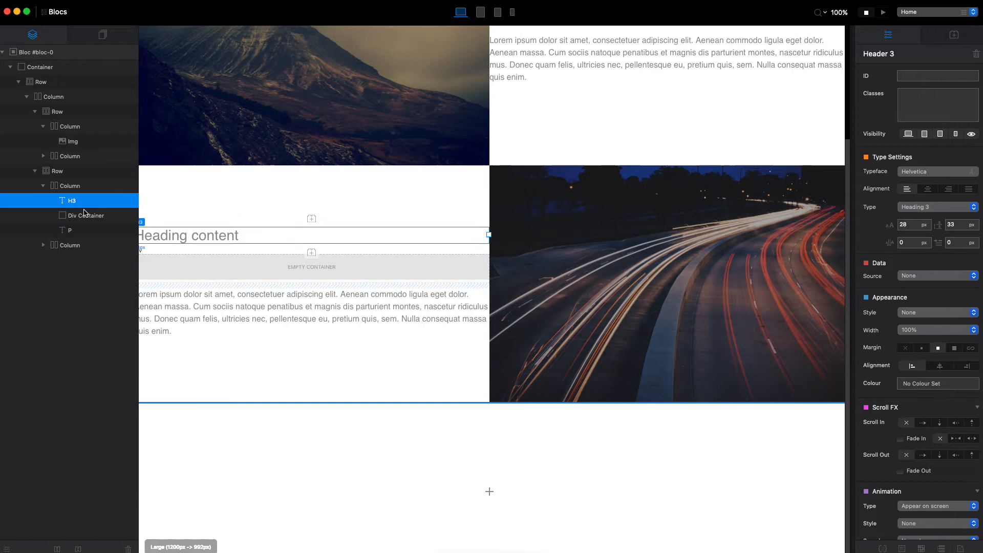
pyautogui.click(78, 229)
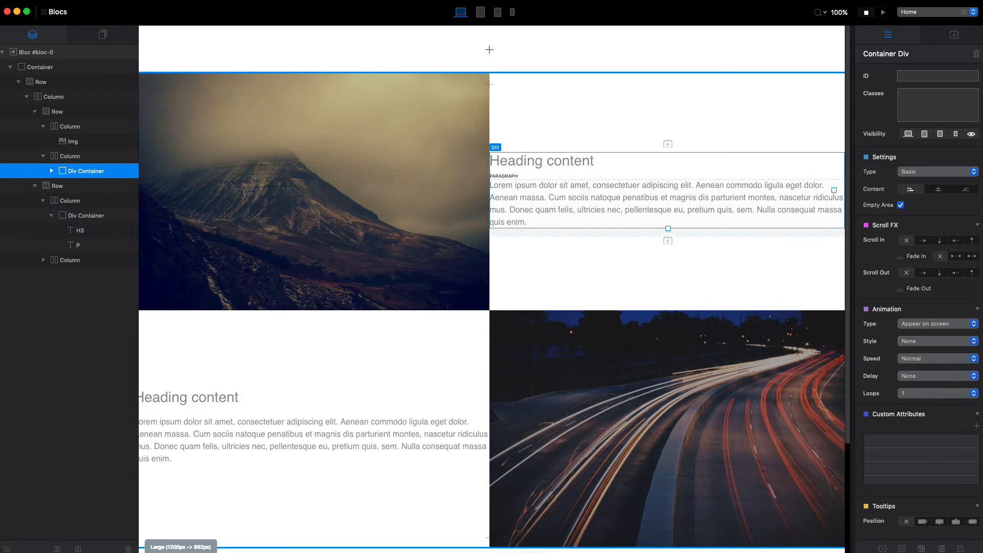
# Add the class blocs-master-content to the upper text Div Container.
pyautogui.click(938, 104)
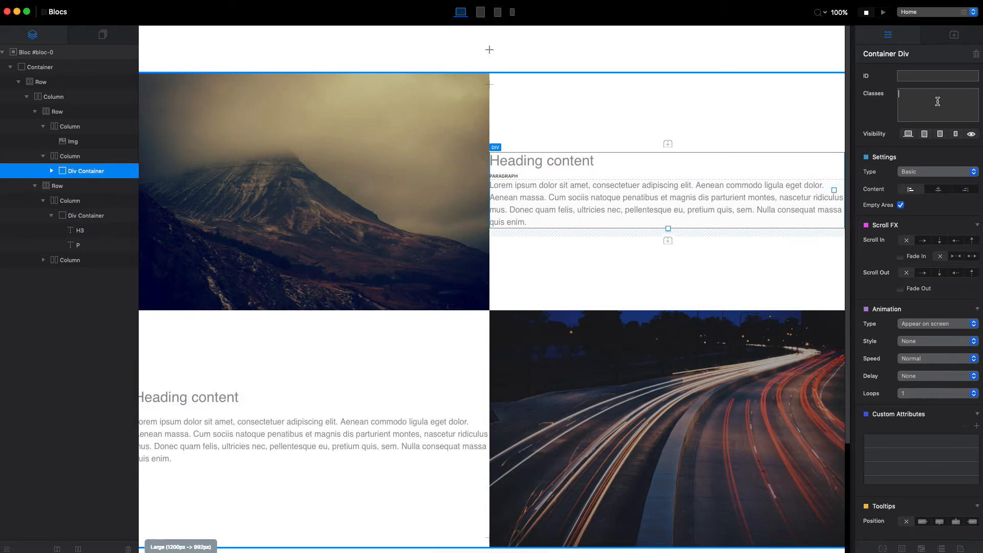
pyautogui.write('blocs-master-content')
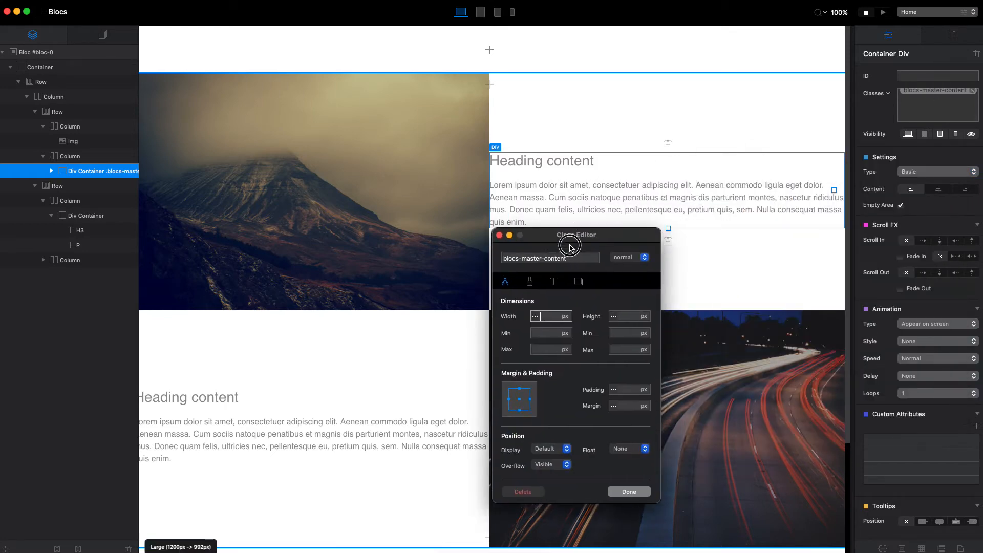
pyautogui.moveTo(575, 235); pyautogui.dragTo(657, 273)
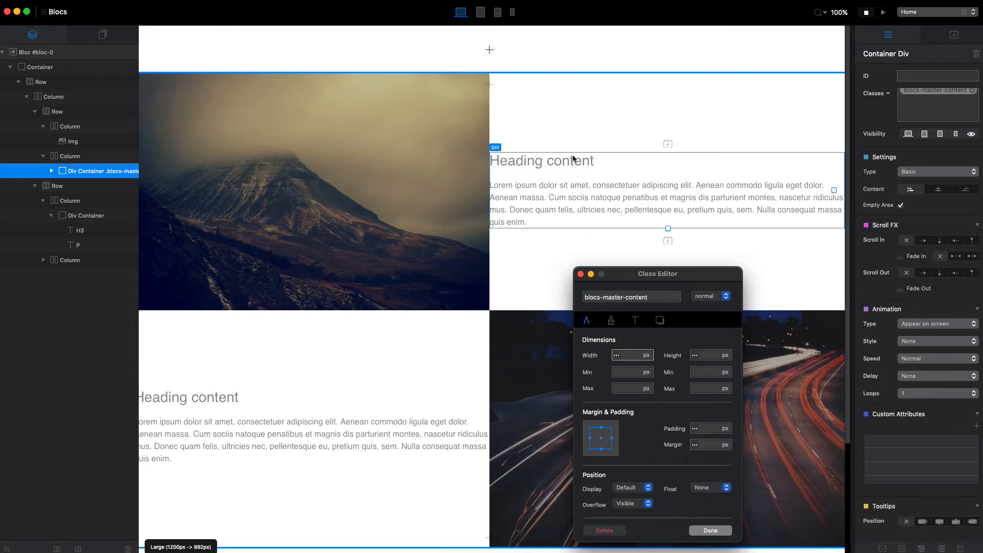
pyautogui.moveTo(582, 153)
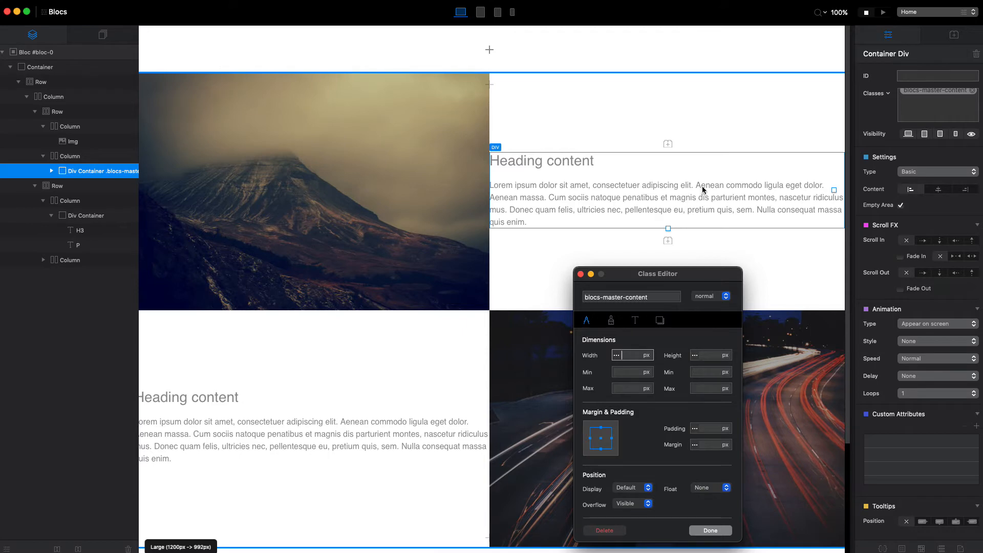
# In the Class Editor set Width 500px and Margin auto, then confirm with Done.
pyautogui.click(646, 355)
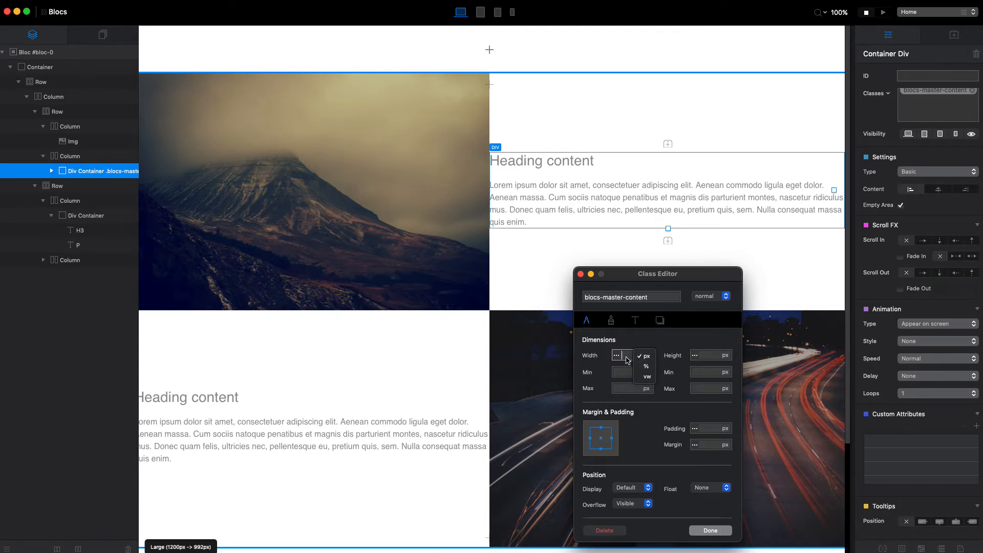
pyautogui.click(645, 354)
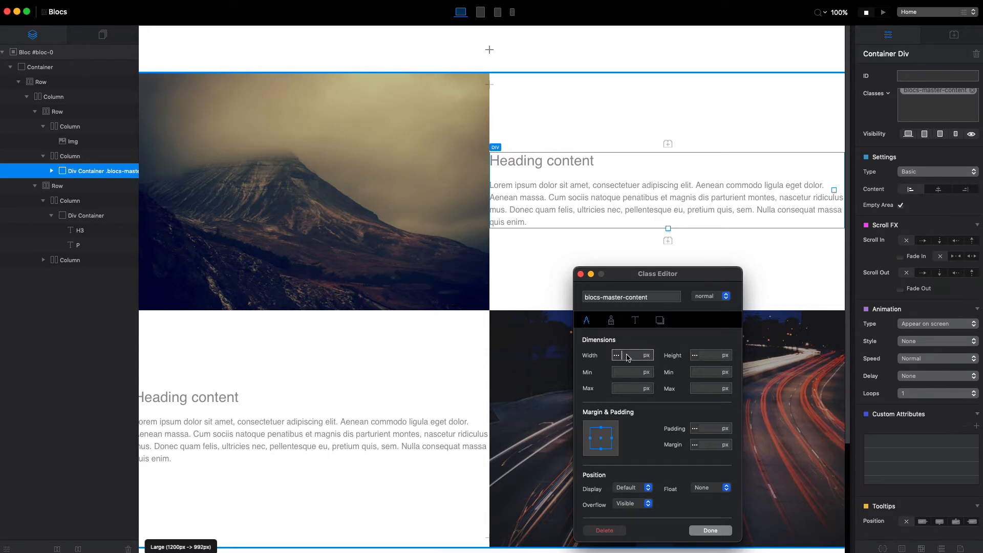
pyautogui.write('500')
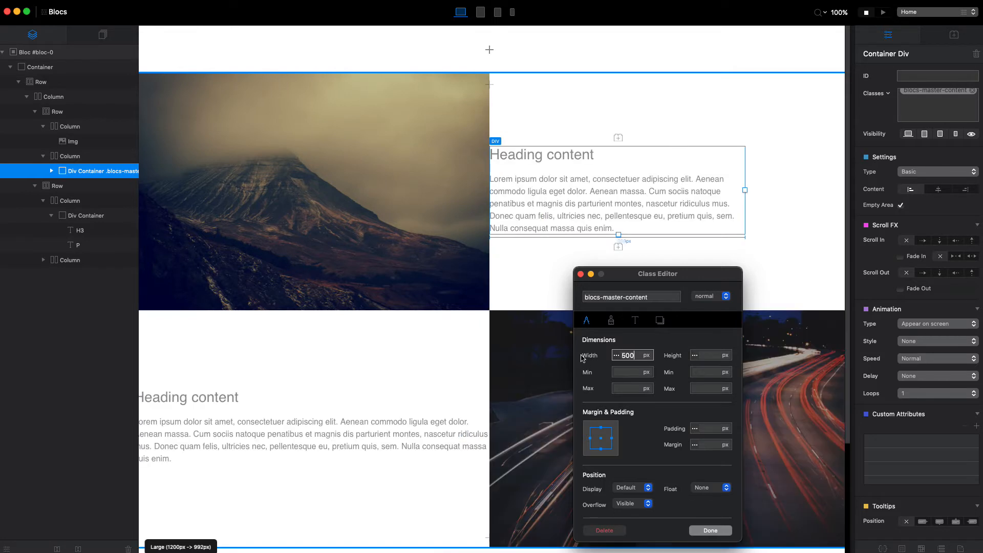
pyautogui.moveTo(591, 438)
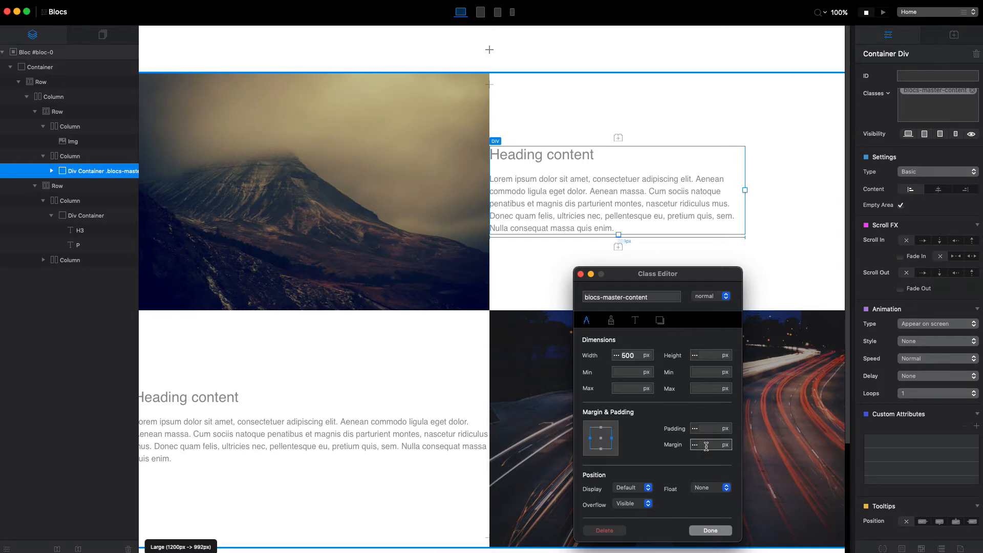
pyautogui.write('auto')
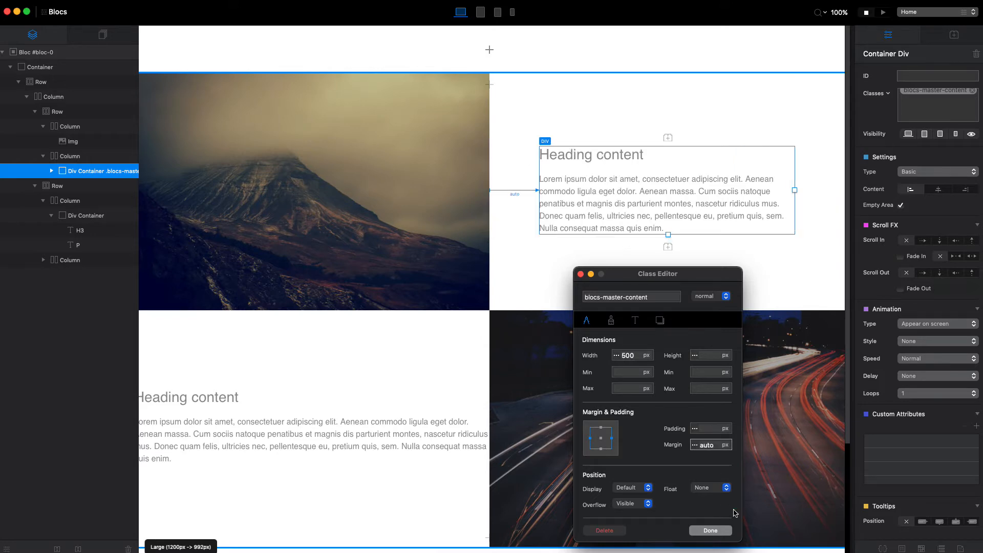
pyautogui.click(710, 530)
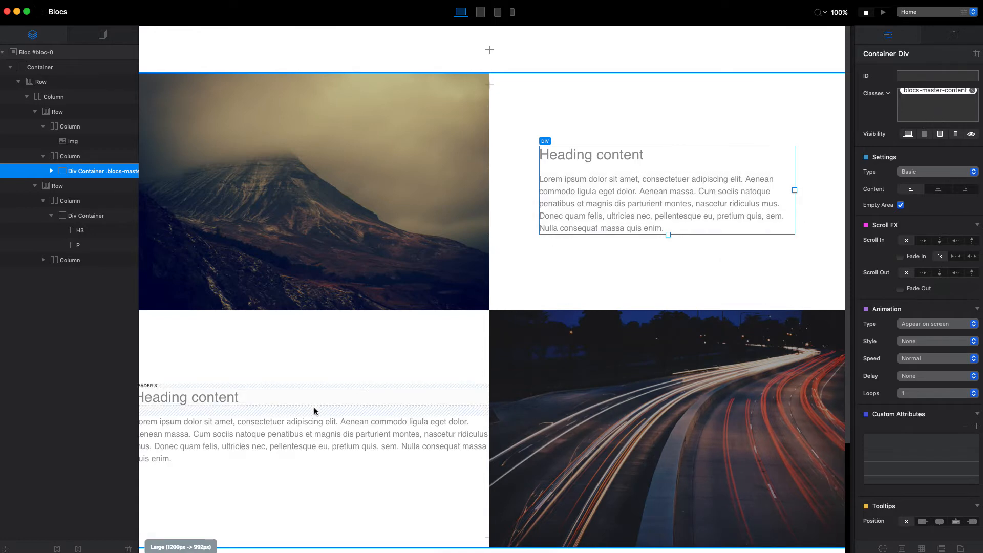
# Preview the page at MD, SM and LG breakpoints, then stop the preview to return to editing.
pyautogui.click(85, 215)
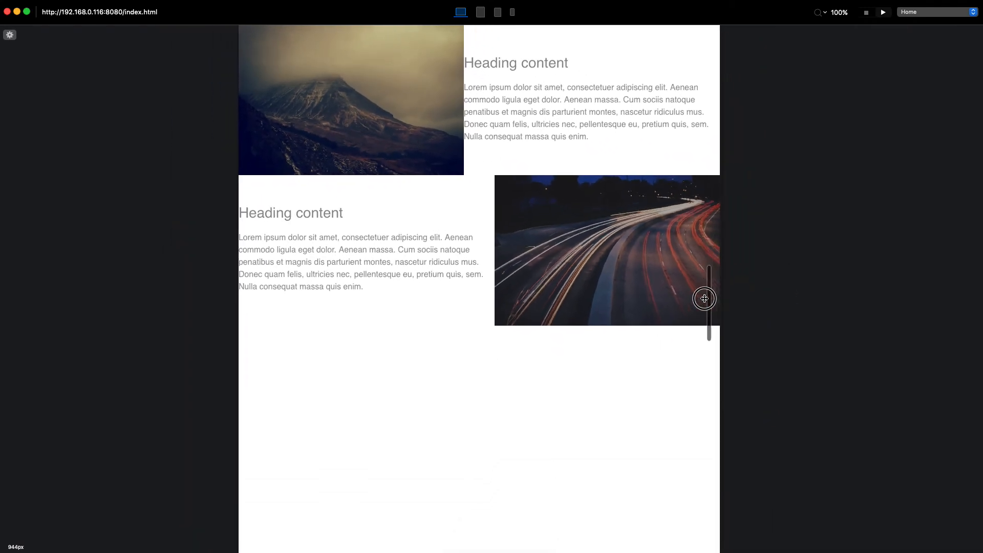
pyautogui.moveTo(705, 298); pyautogui.dragTo(701, 304)
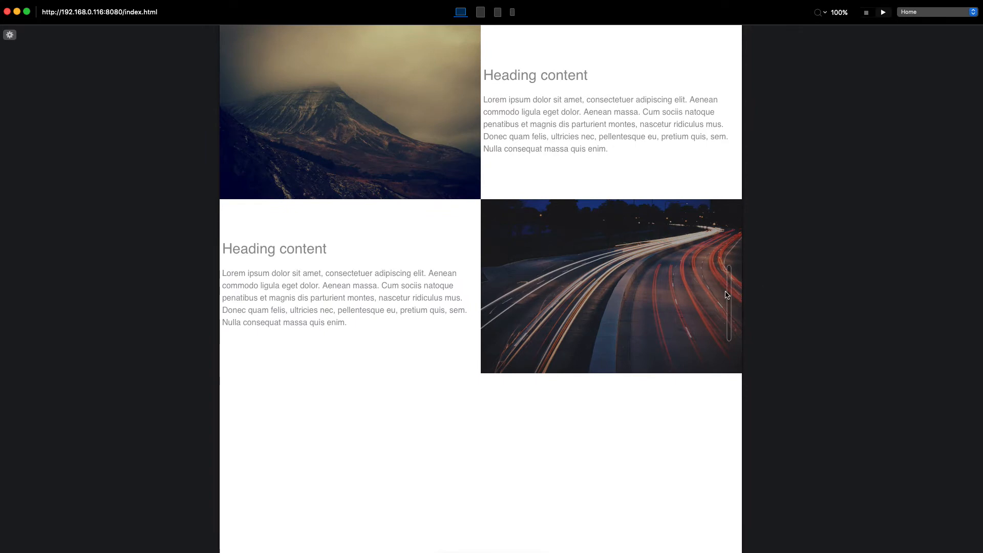
pyautogui.click(478, 12)
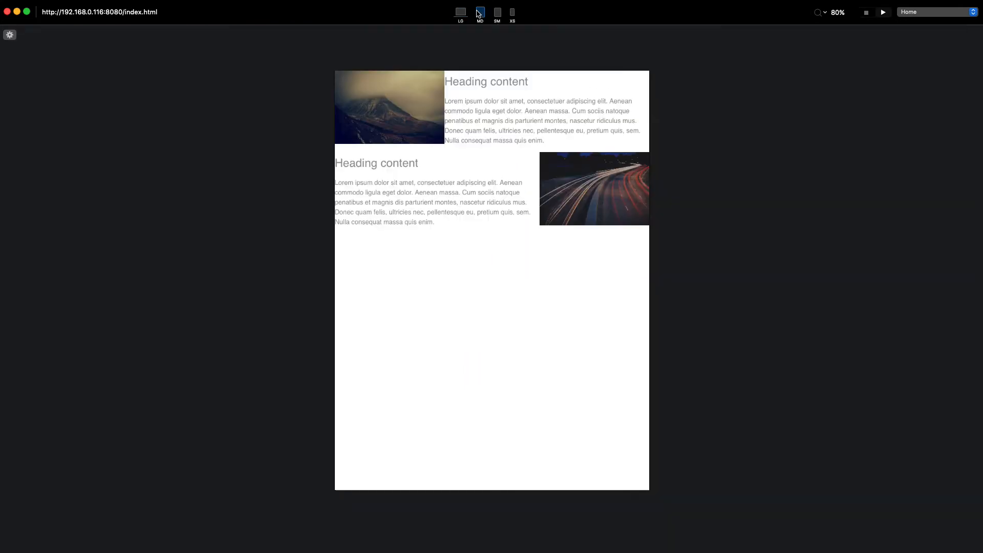
pyautogui.click(497, 11)
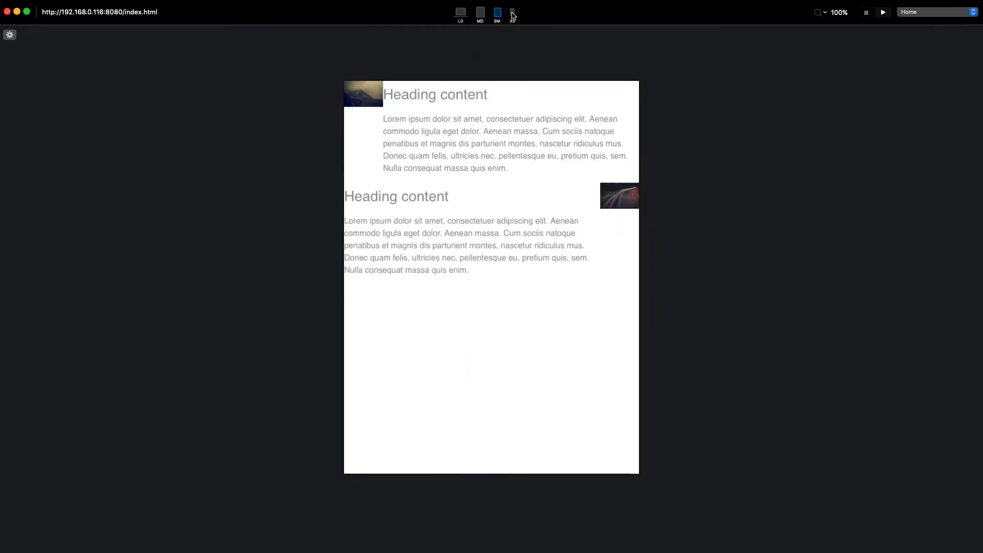
pyautogui.click(460, 12)
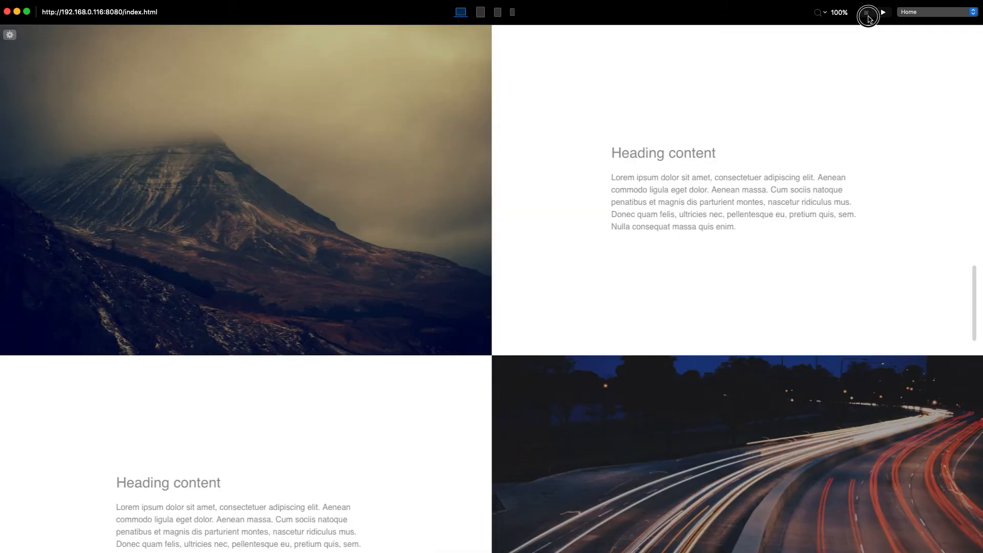
pyautogui.click(481, 12)
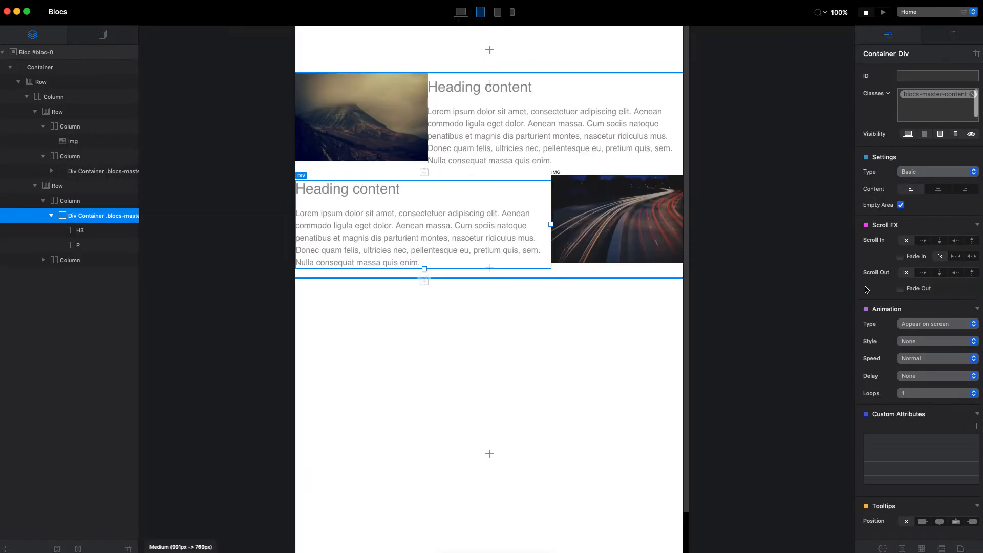
pyautogui.moveTo(69, 127)
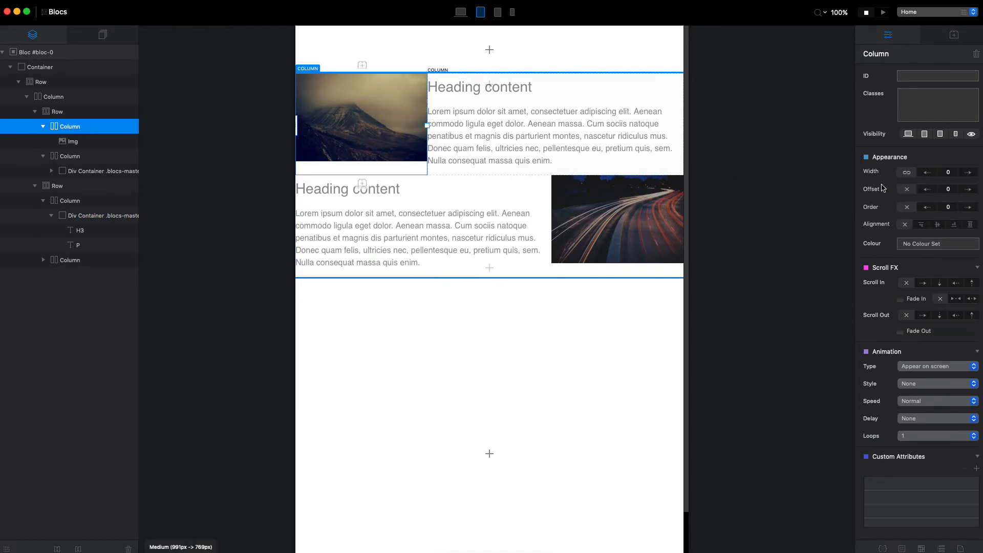
# Set the first row's image and text columns to width 6 each on medium screens.
pyautogui.click(971, 172)
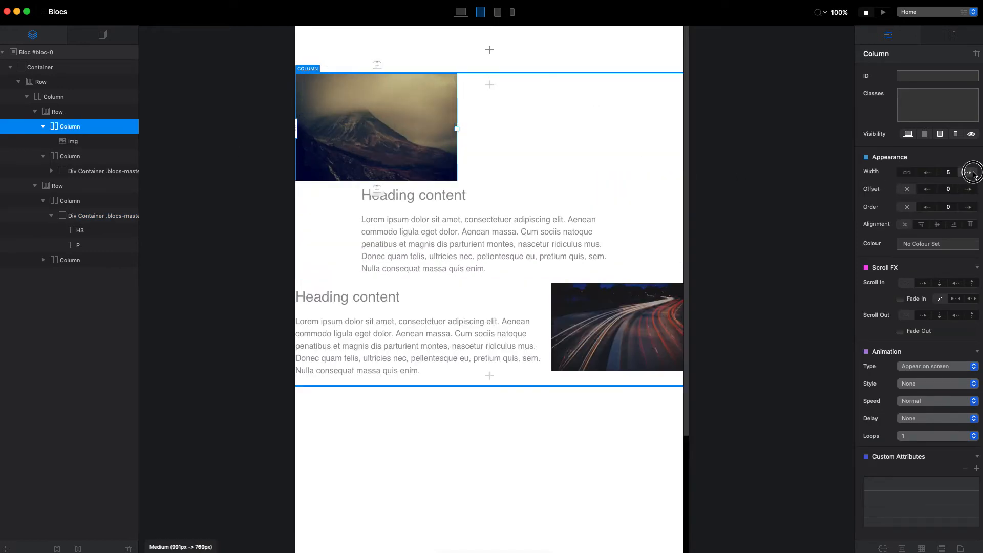
pyautogui.click(971, 172)
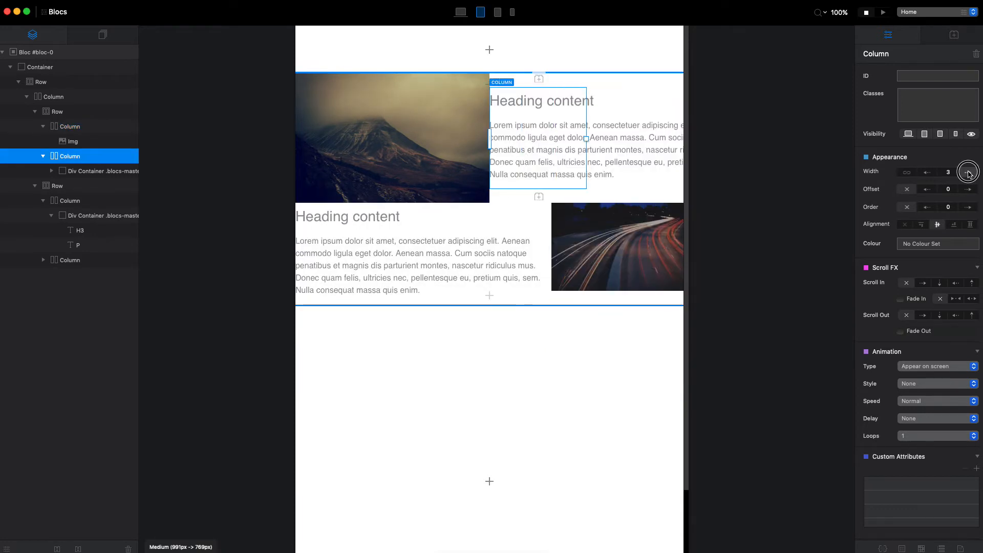
pyautogui.click(969, 172)
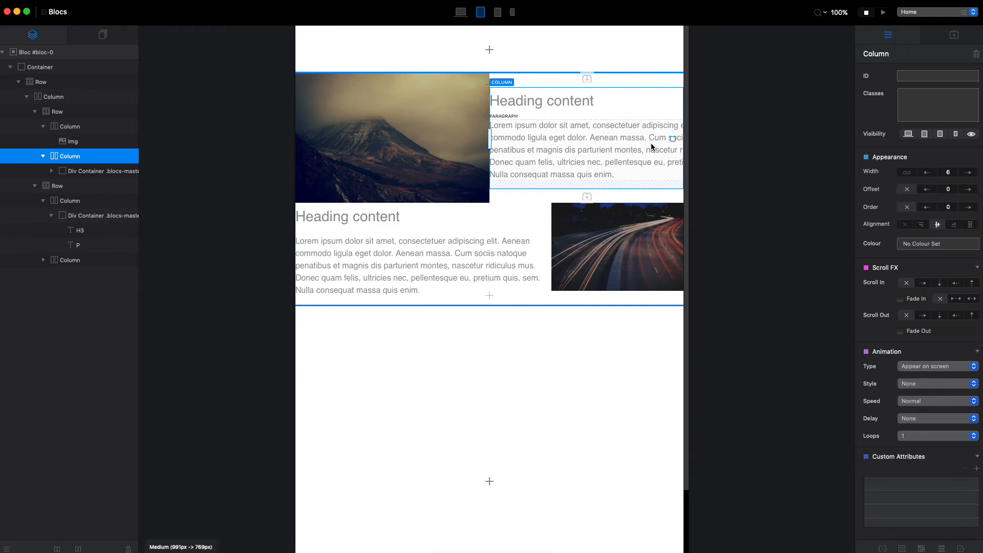
pyautogui.click(98, 170)
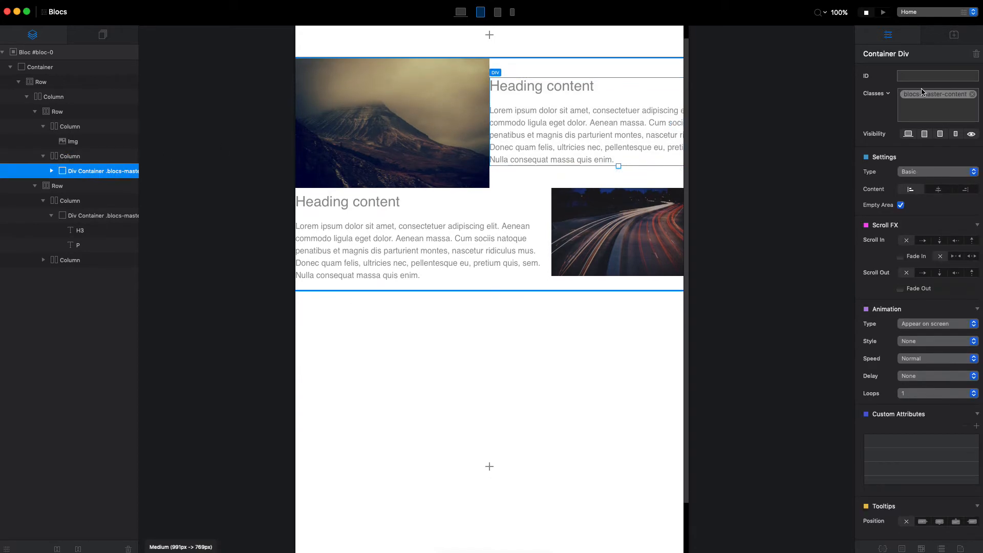
# Give the blocs-master-content class a 500px max width instead of a fixed 500px width.
pyautogui.click(933, 93)
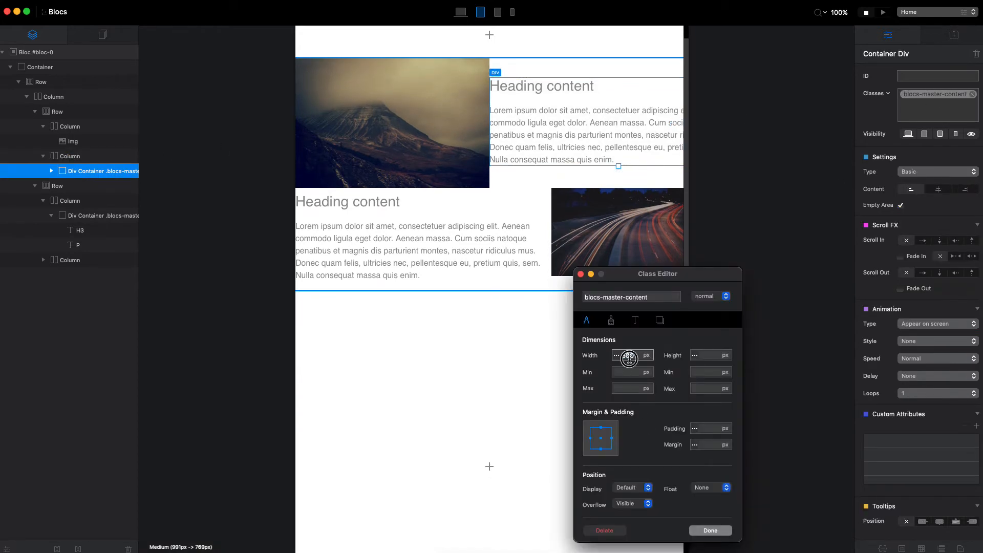
pyautogui.write('500')
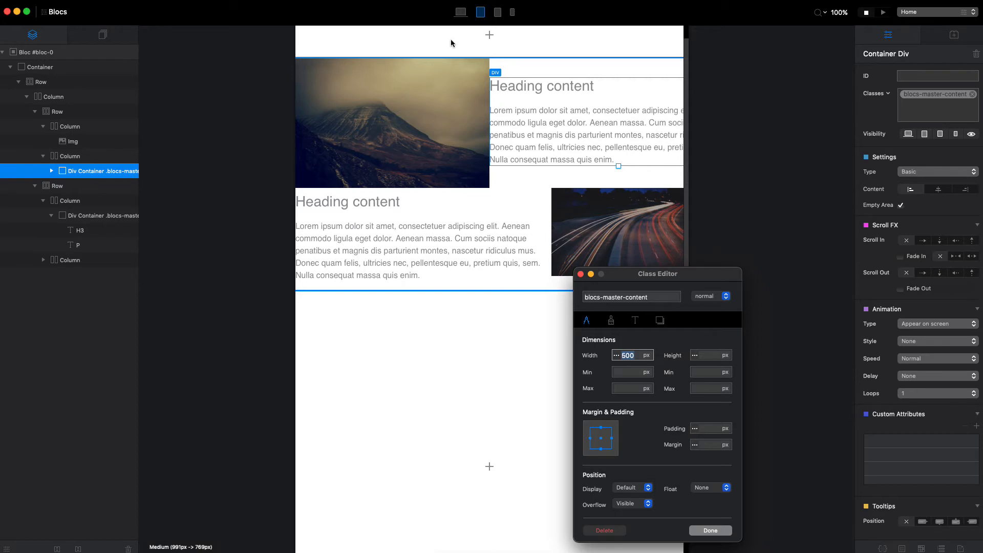
pyautogui.click(461, 12)
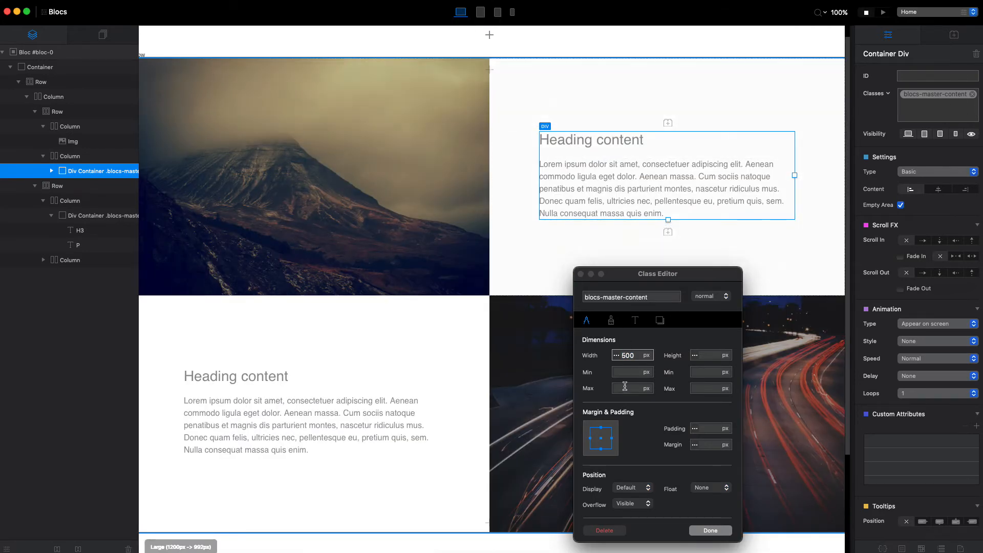
pyautogui.click(629, 355)
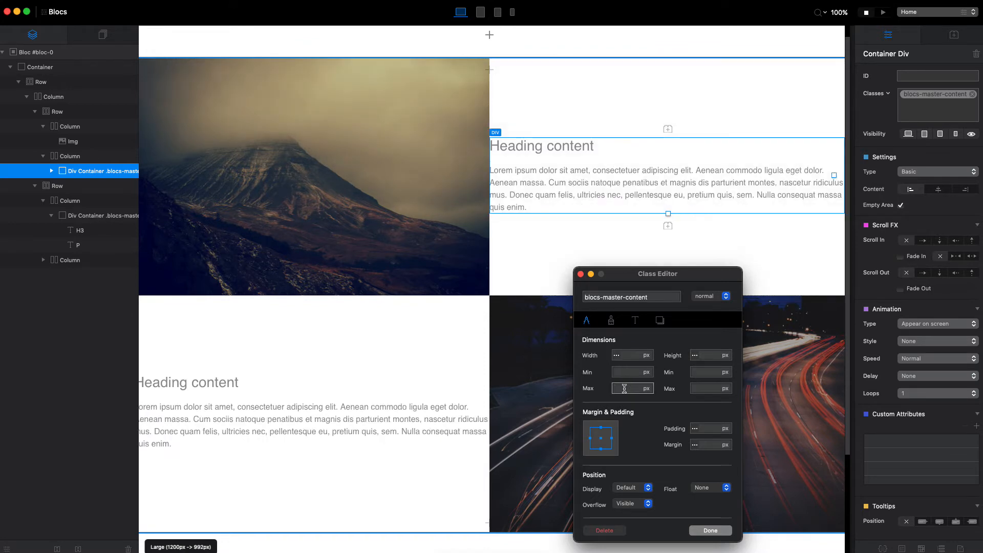
pyautogui.write('500')
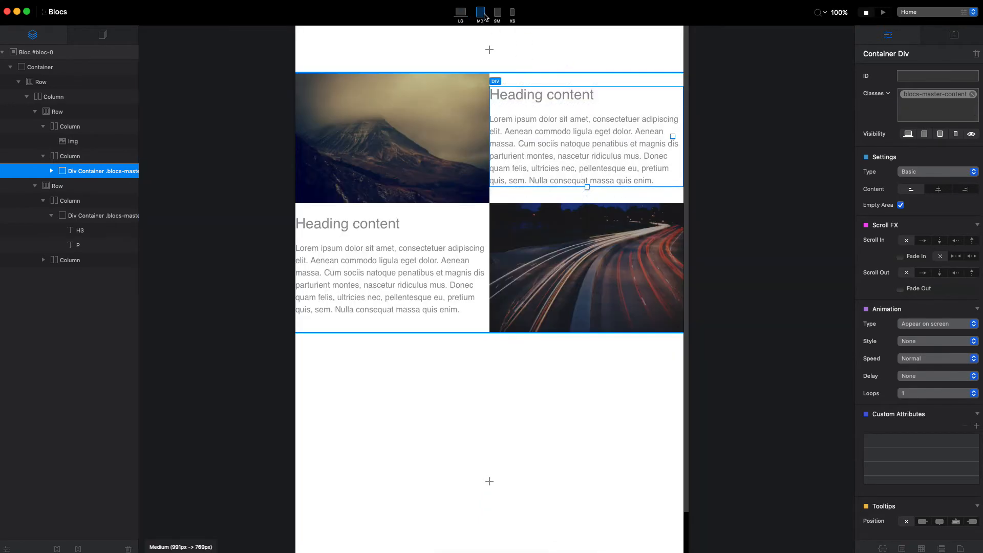
pyautogui.click(498, 12)
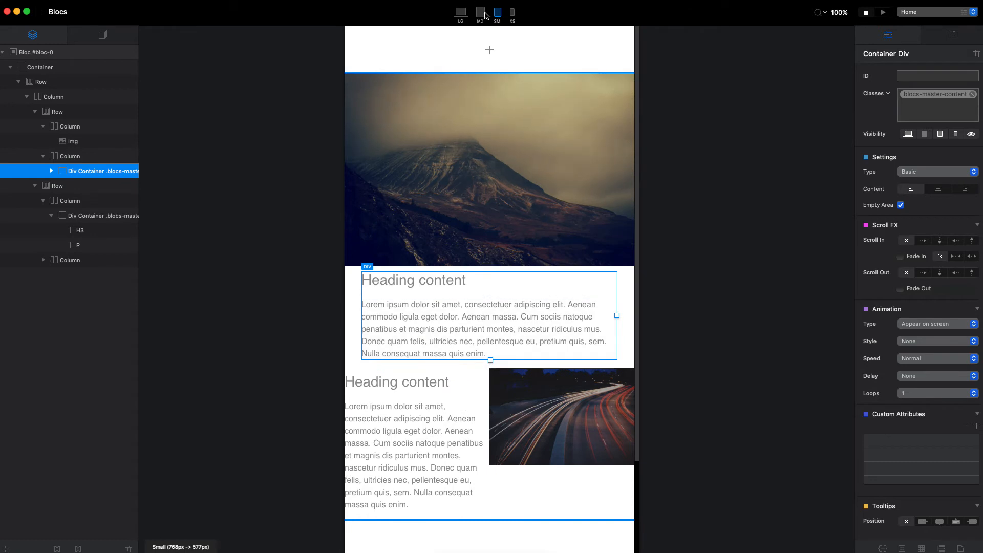
pyautogui.click(479, 12)
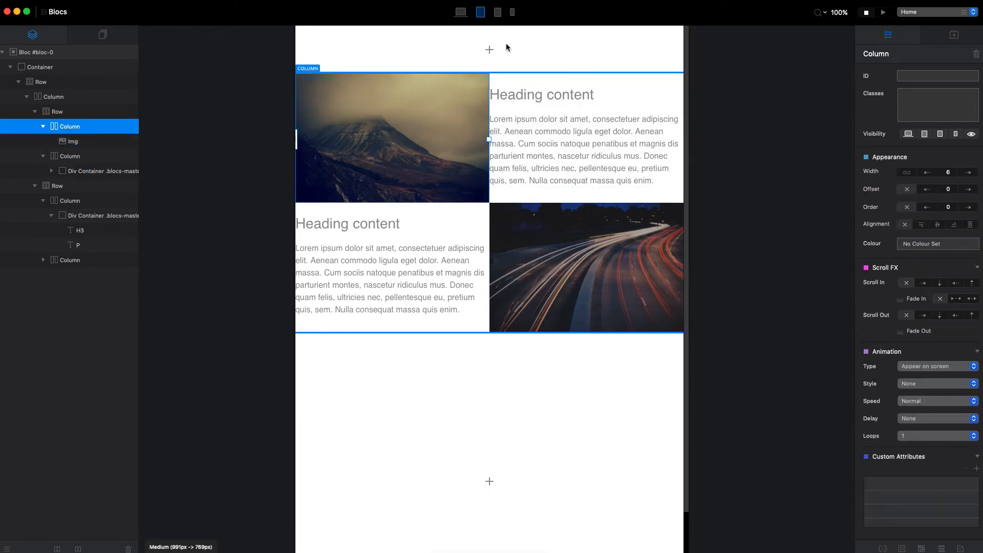
# Widen both rows' image columns to width 12 on medium screens so they stack.
pyautogui.click(966, 172)
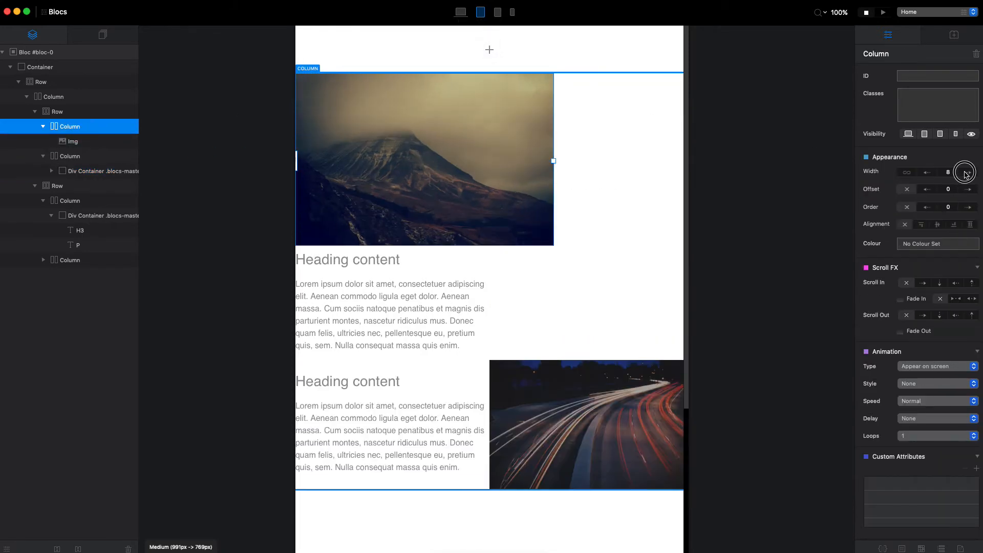
pyautogui.click(967, 172)
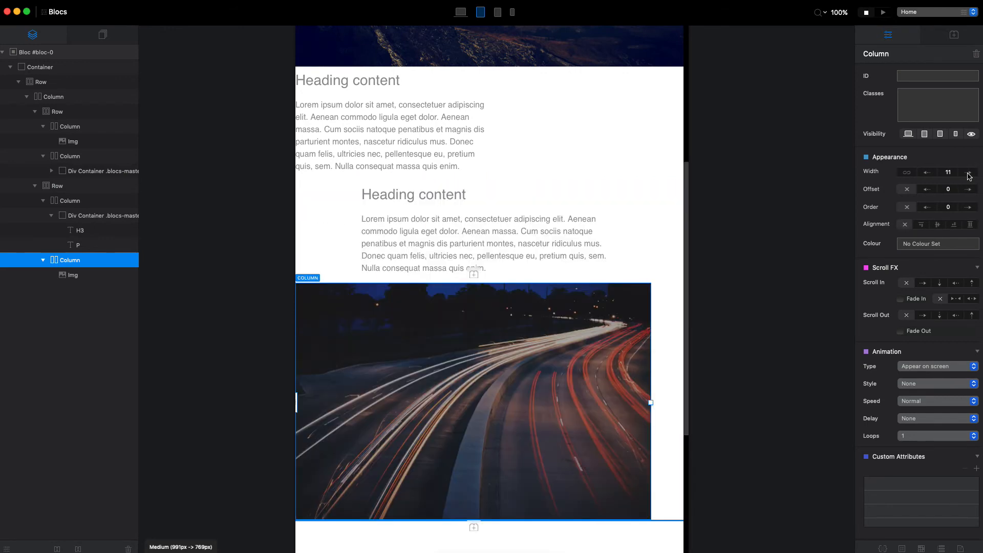
pyautogui.click(968, 172)
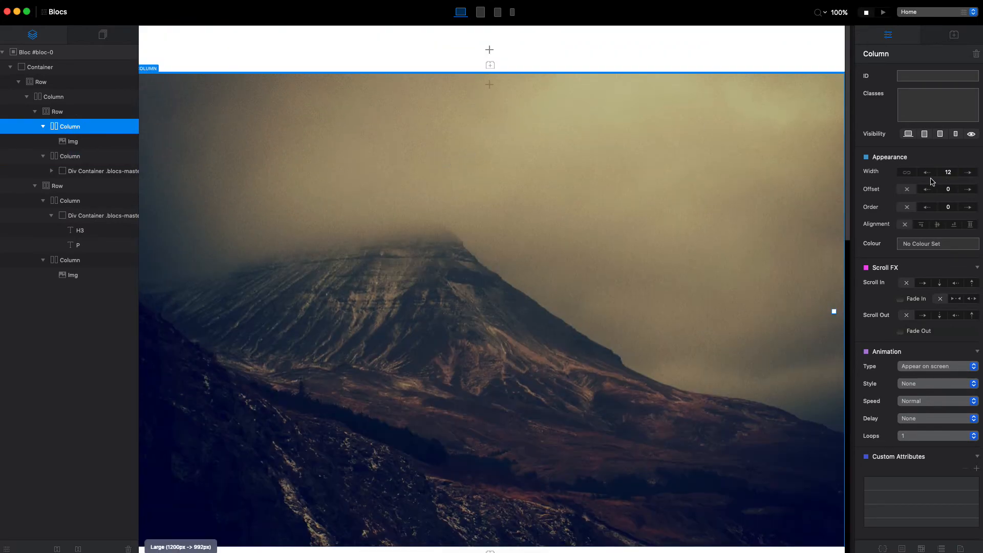
# Restore the image and text columns to width 6 on large screens.
pyautogui.click(926, 171)
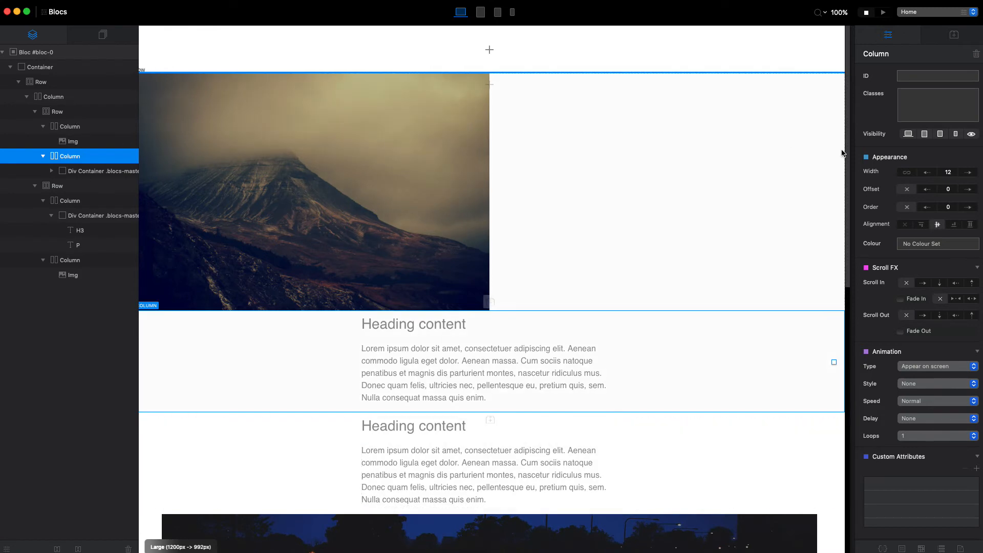
pyautogui.click(928, 172)
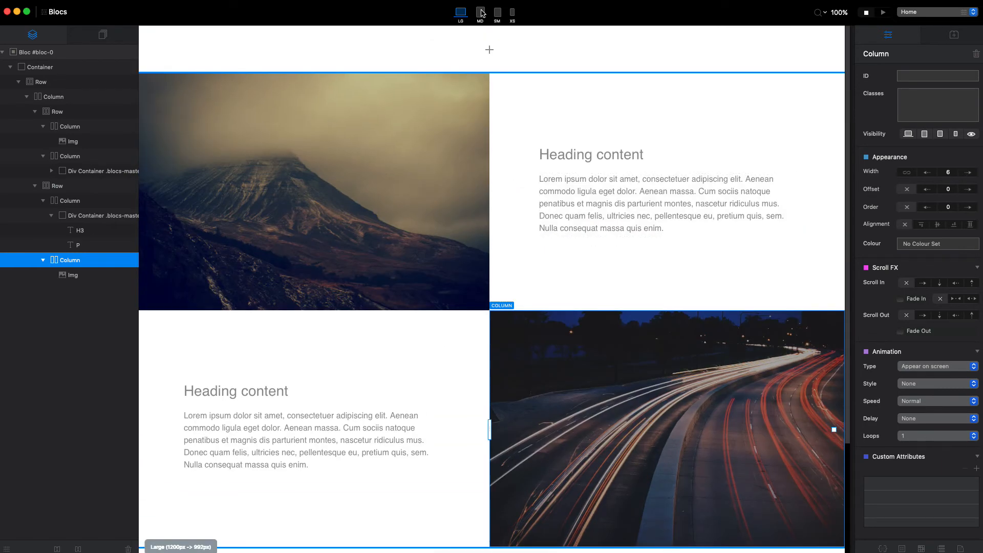
# Set the road image column's Order to 2 on large screens so it sits on the right.
pyautogui.click(479, 12)
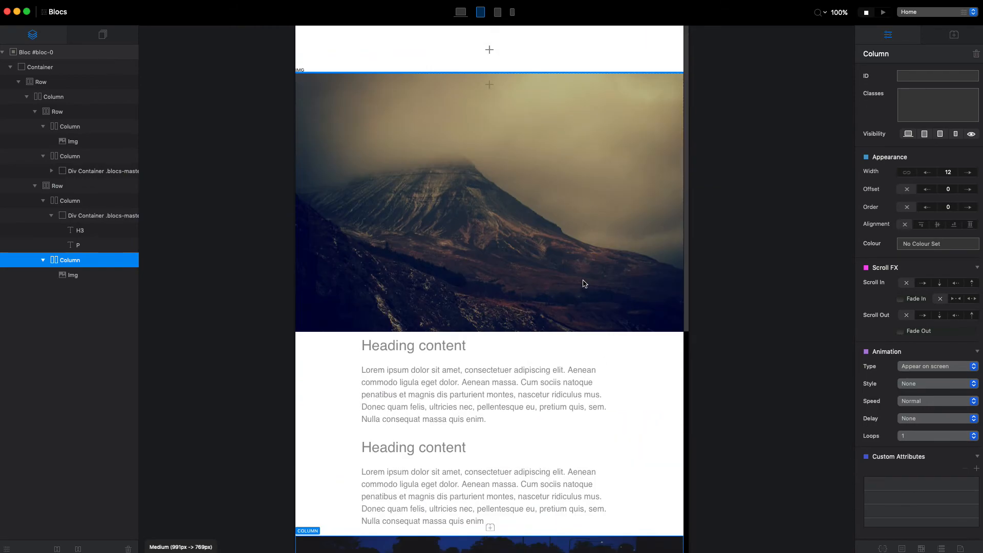
pyautogui.scroll(-3)
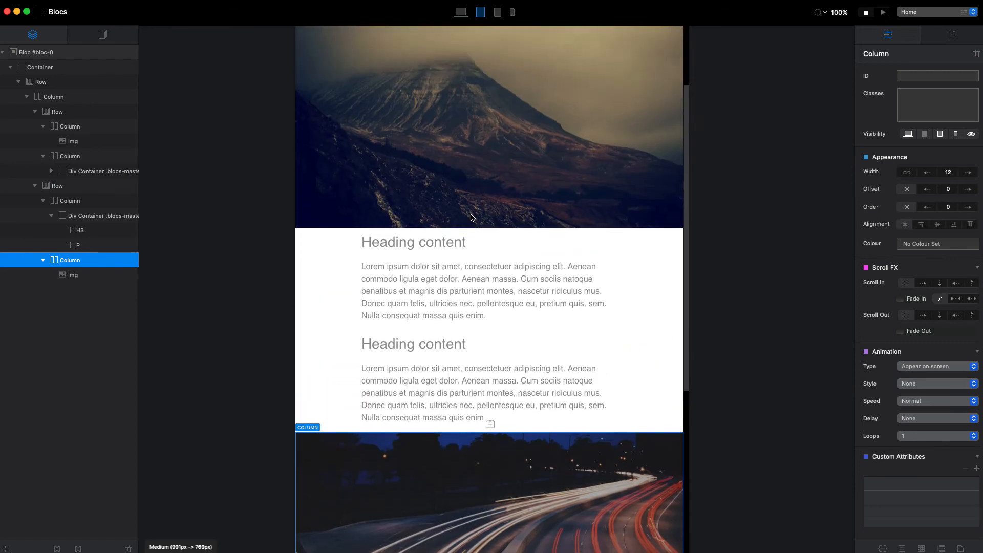
pyautogui.moveTo(118, 166)
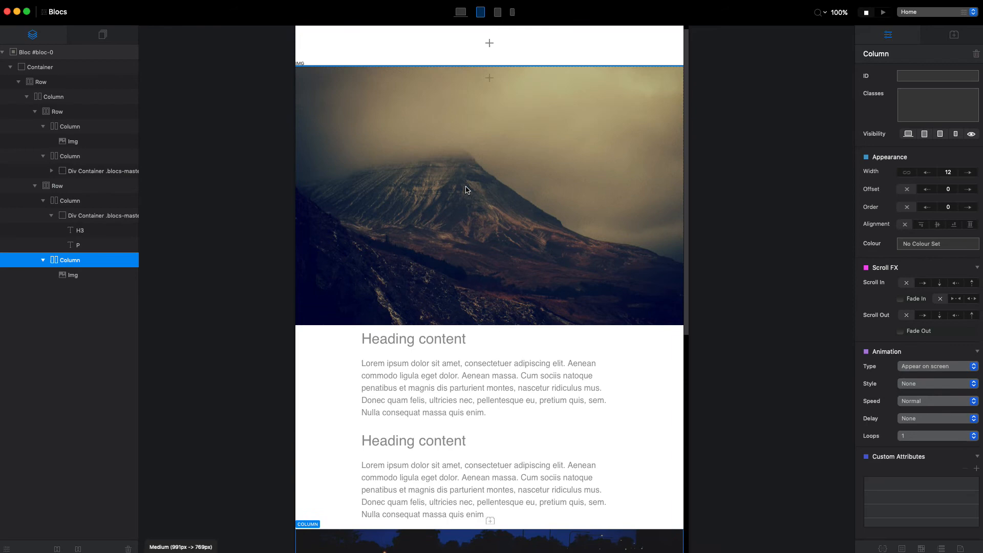
pyautogui.scroll(-3)
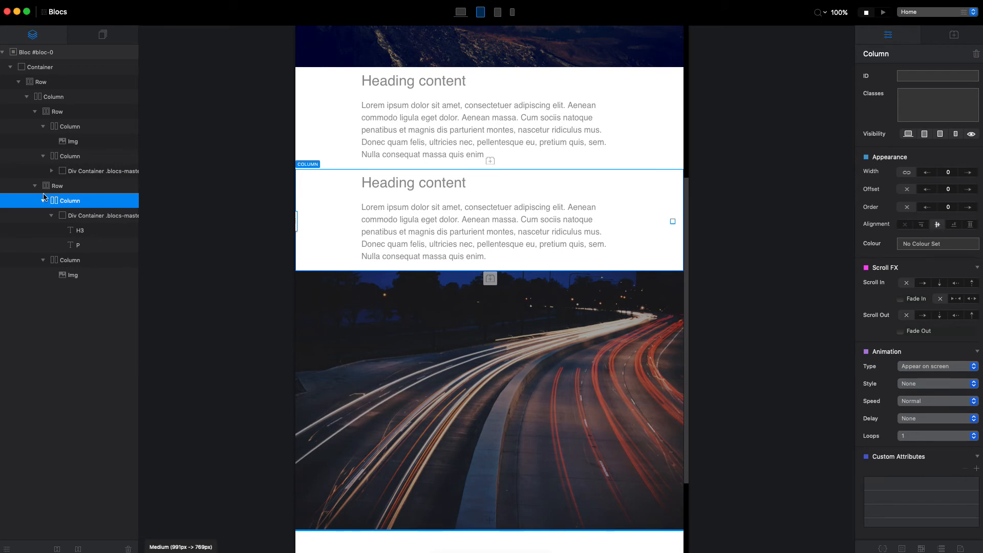
pyautogui.moveTo(966, 207)
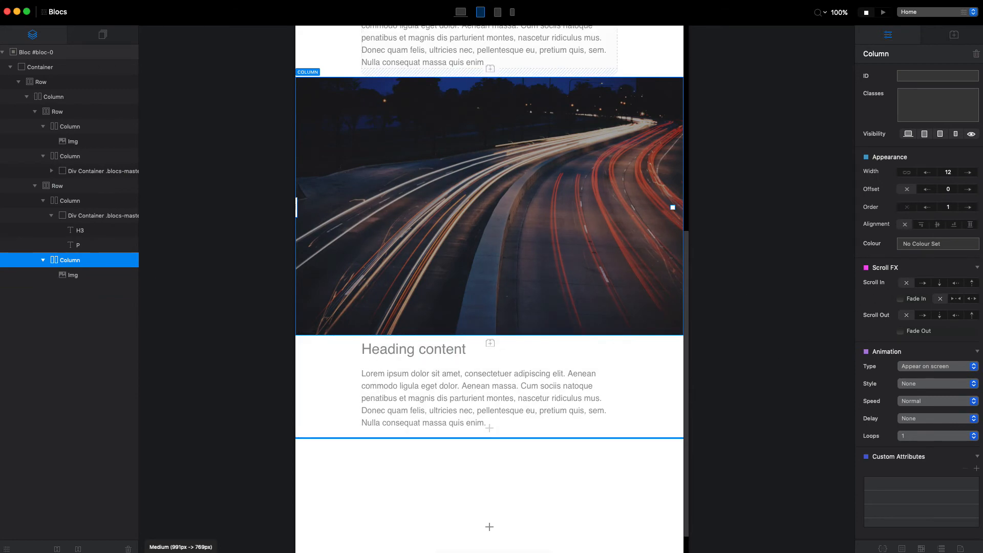
pyautogui.click(461, 12)
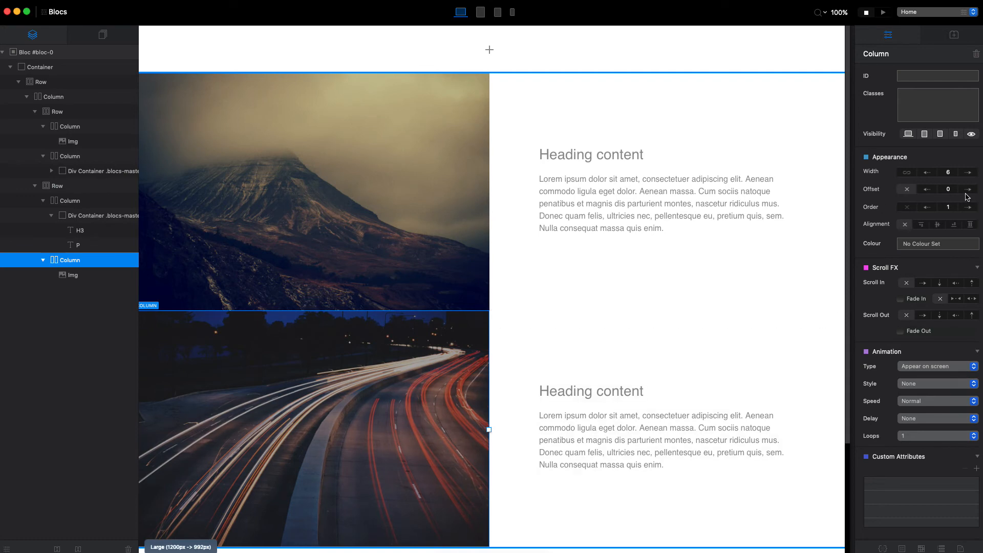
pyautogui.click(968, 206)
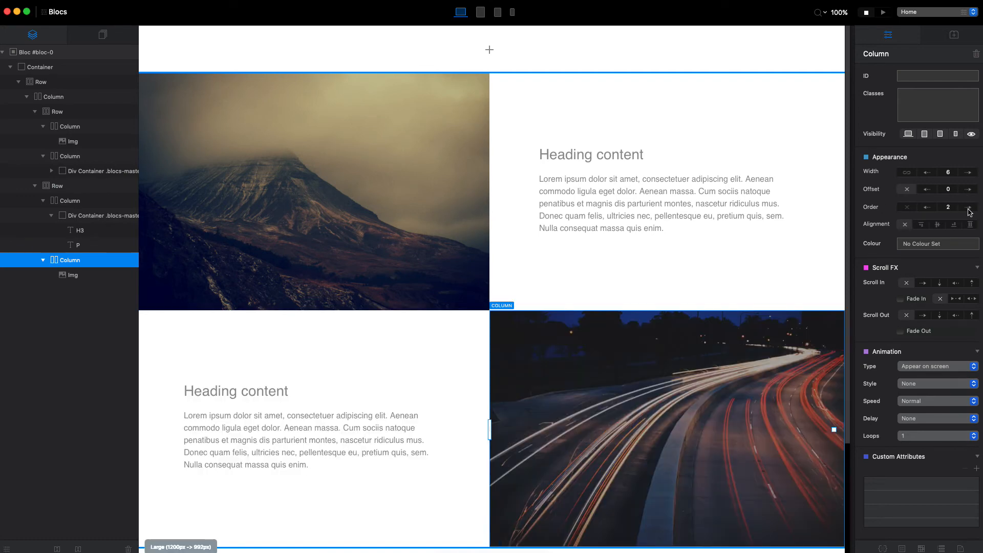
pyautogui.moveTo(472, 16)
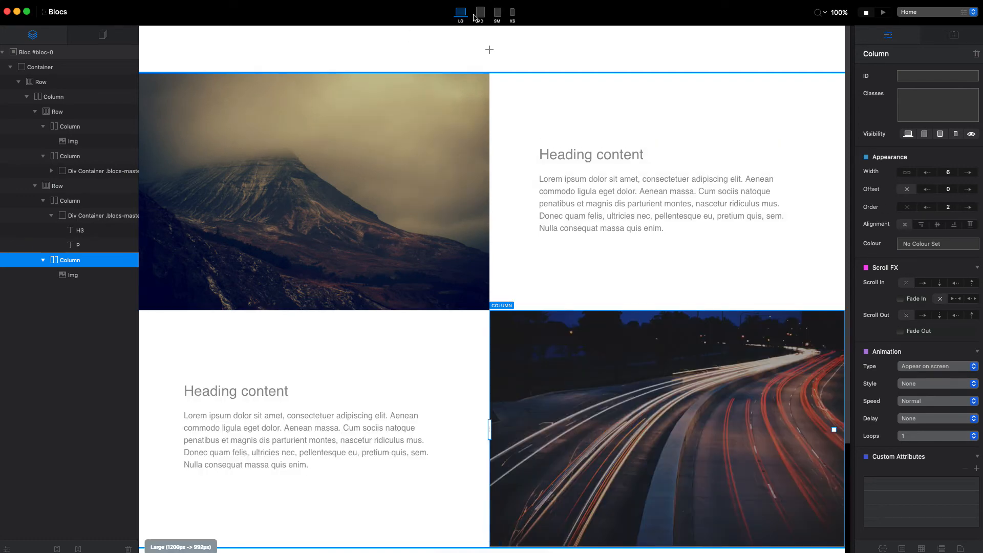
# Order the second row's text column after the road image at XS and SM breakpoints.
pyautogui.click(480, 11)
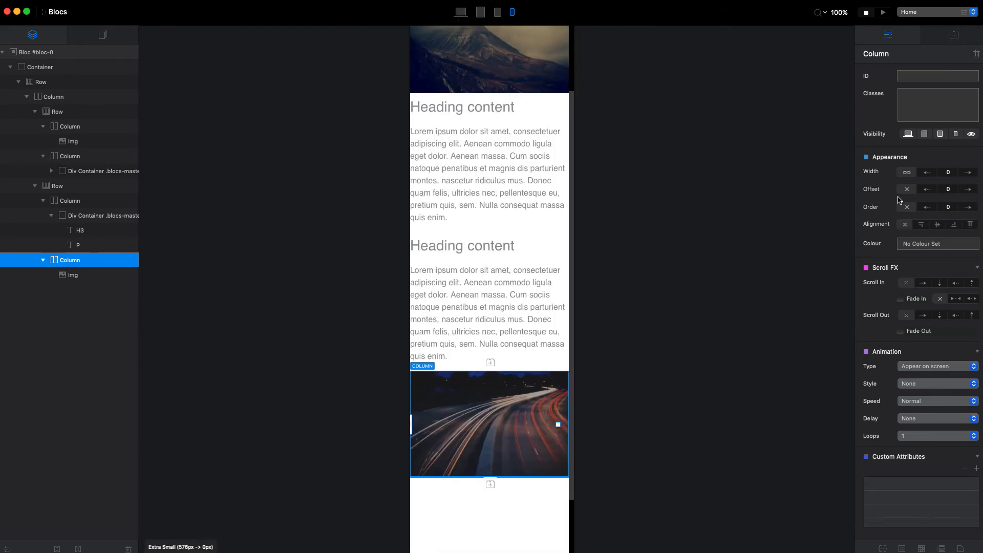
pyautogui.moveTo(955, 207)
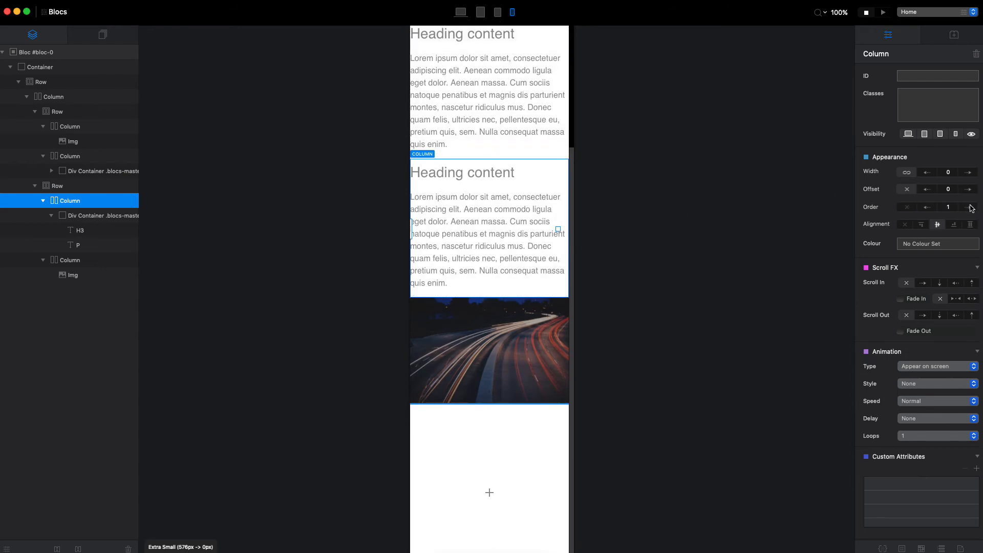
pyautogui.click(497, 12)
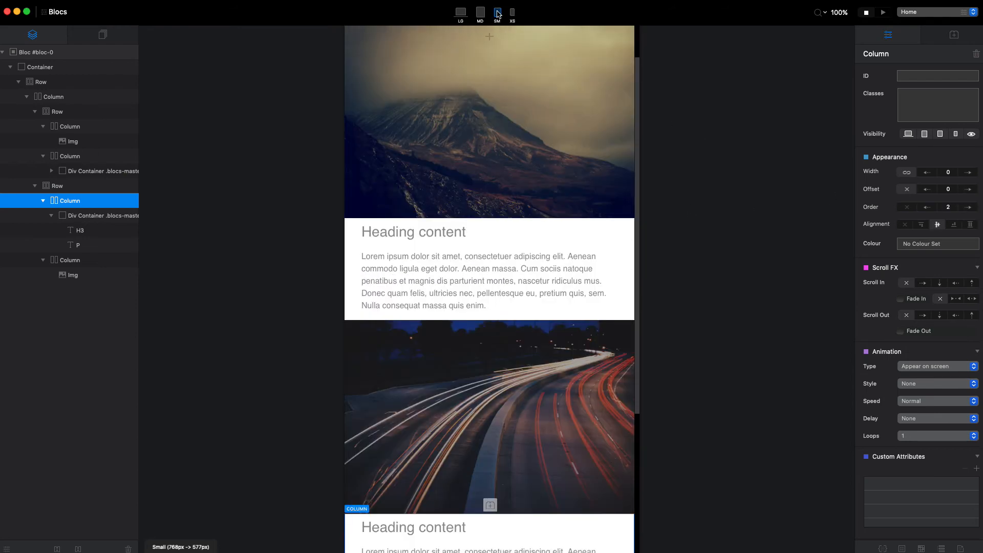
pyautogui.click(479, 12)
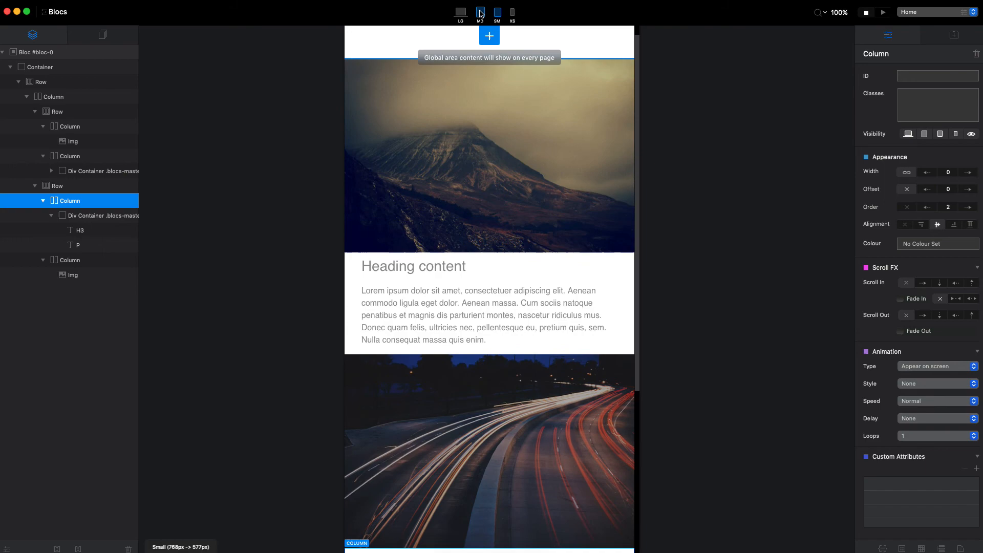
pyautogui.click(460, 13)
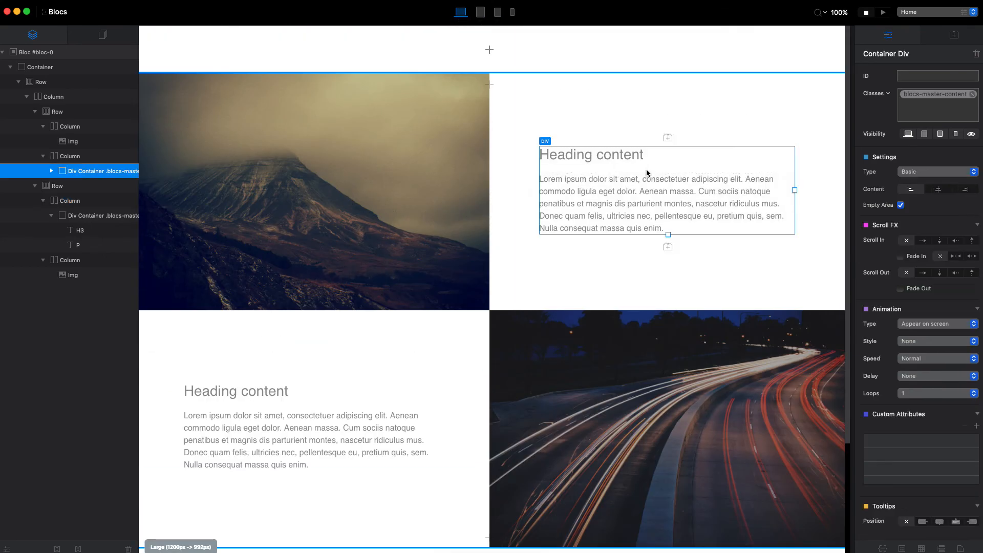
# Add 100px top and bottom padding to the blocs-master-content class.
pyautogui.click(479, 12)
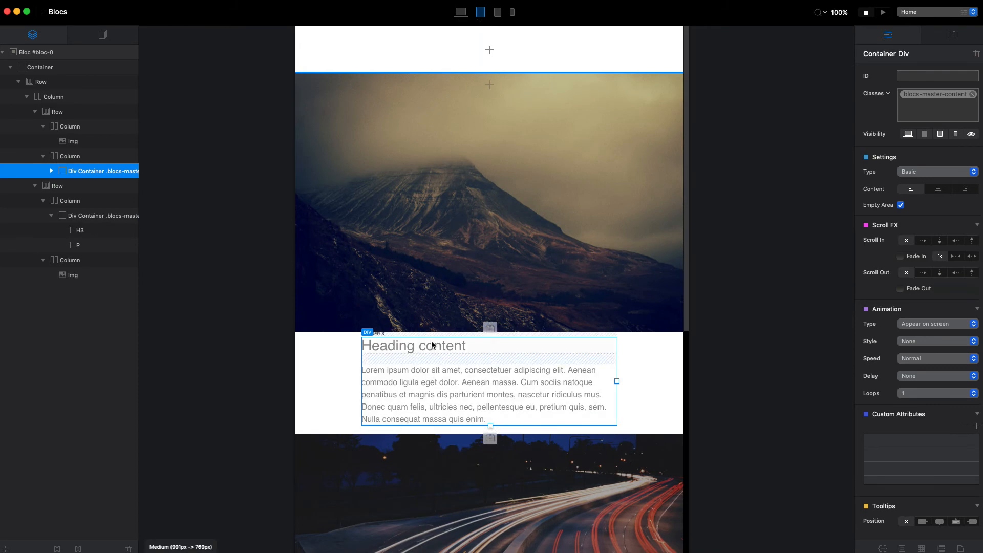
pyautogui.scroll(-3)
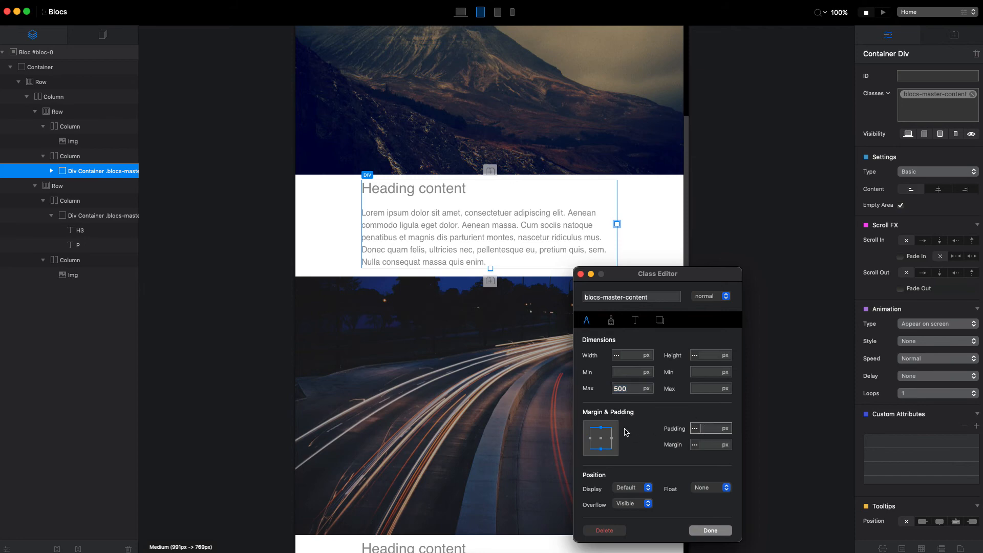
pyautogui.write('100')
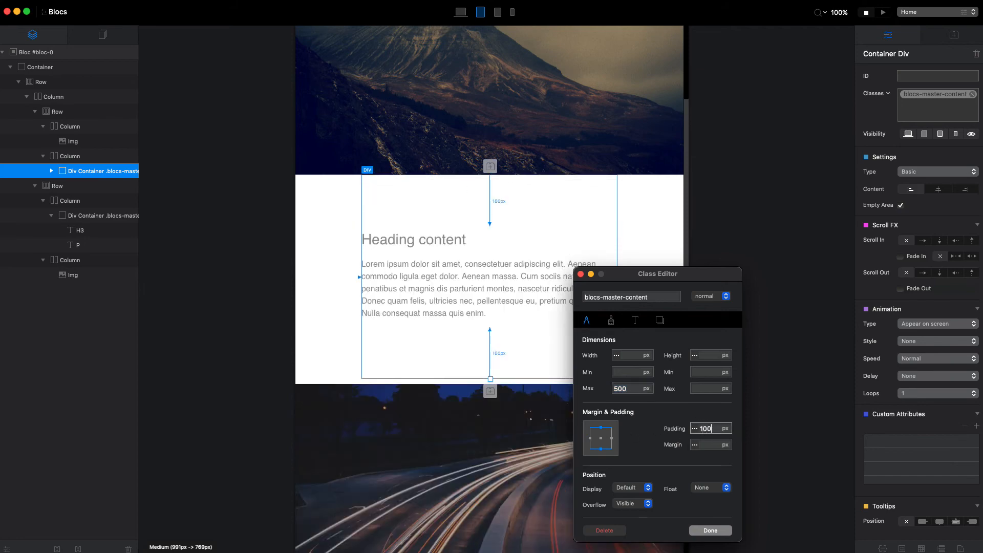
pyautogui.click(711, 530)
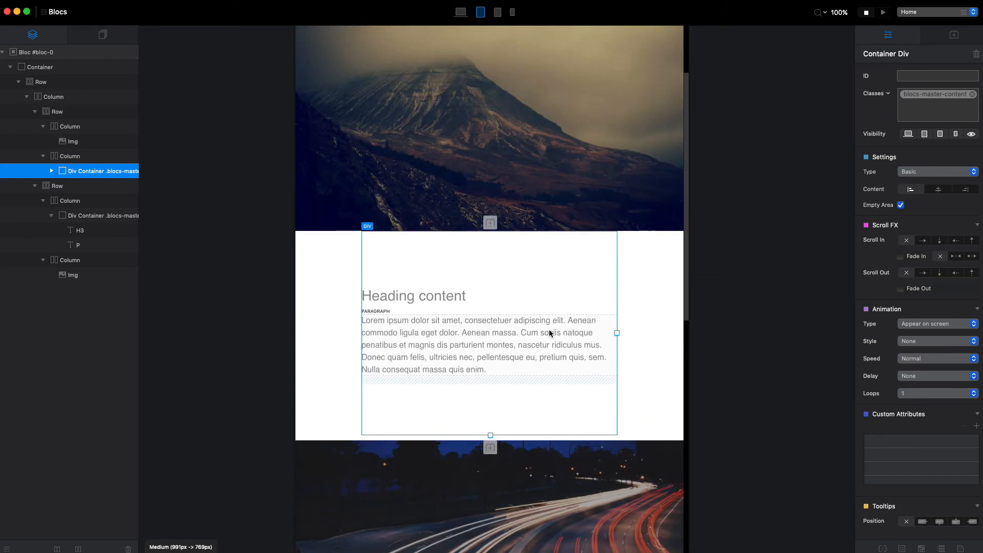
pyautogui.click(461, 12)
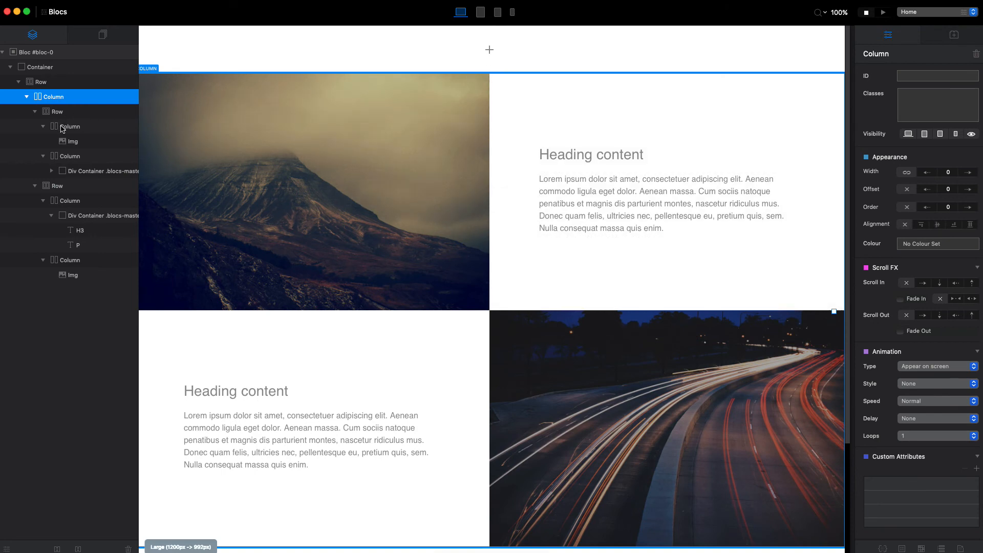
# Set the text container's margin to auto so it centres, then launch the live preview.
pyautogui.click(68, 127)
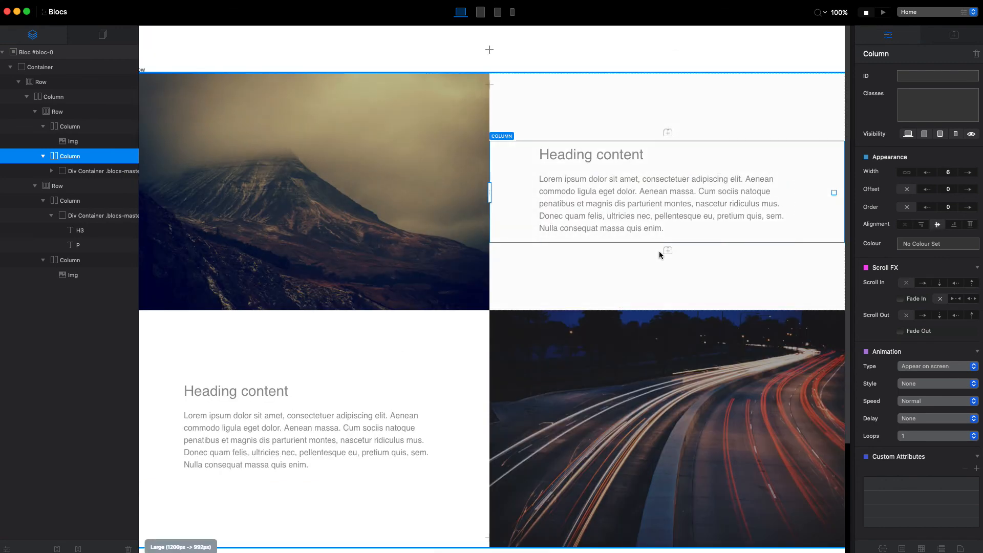
pyautogui.moveTo(794, 126)
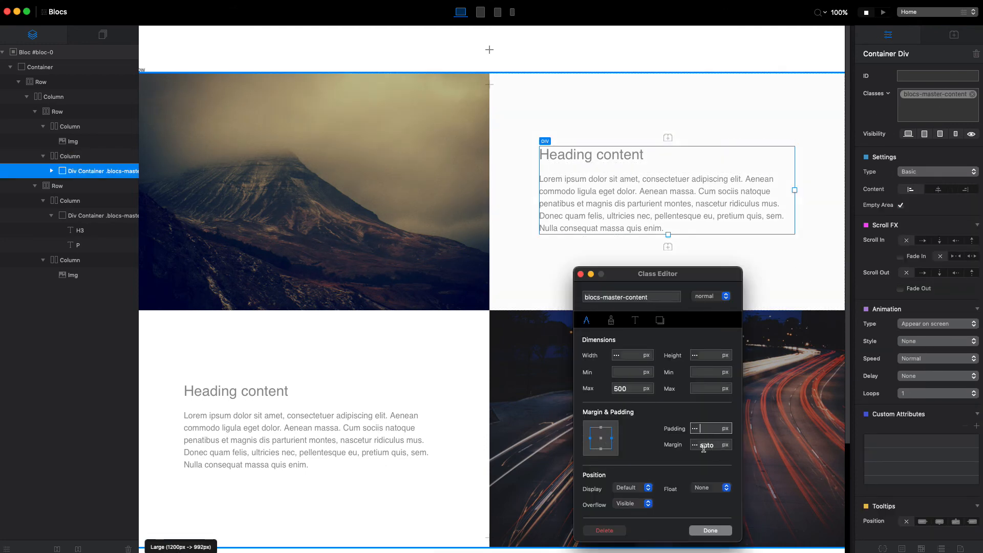
pyautogui.click(710, 530)
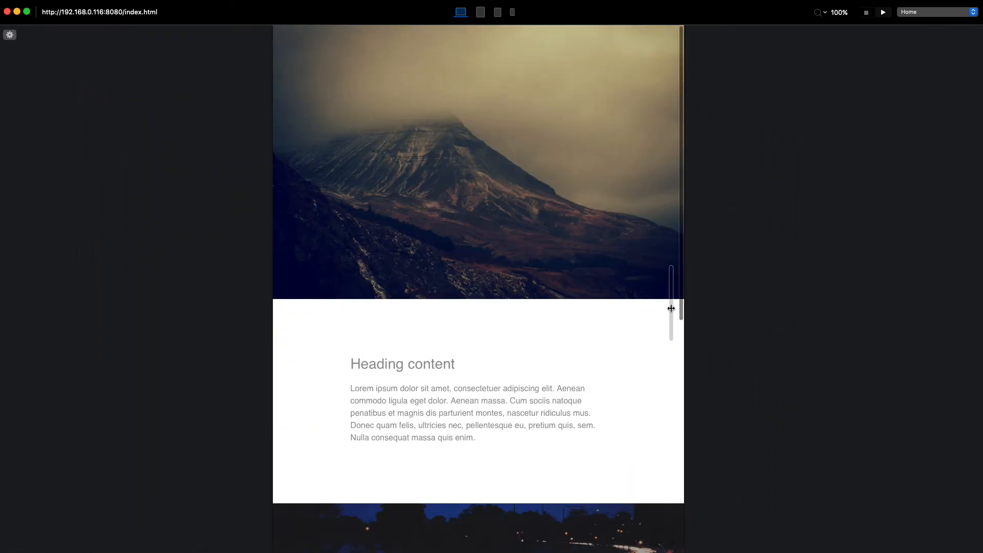
# Check the live preview at narrow, large and phone widths.
pyautogui.moveTo(669, 308); pyautogui.dragTo(533, 316)
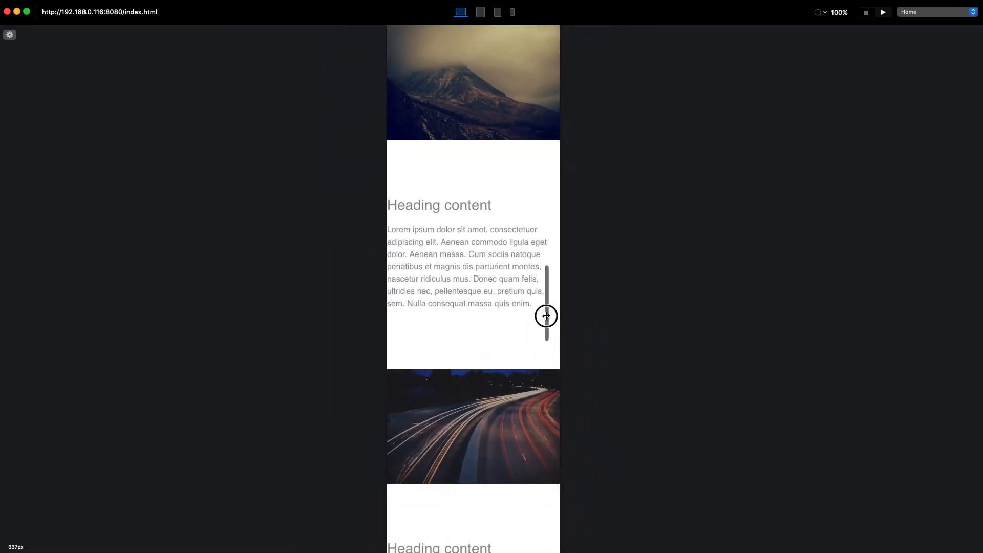
pyautogui.click(460, 12)
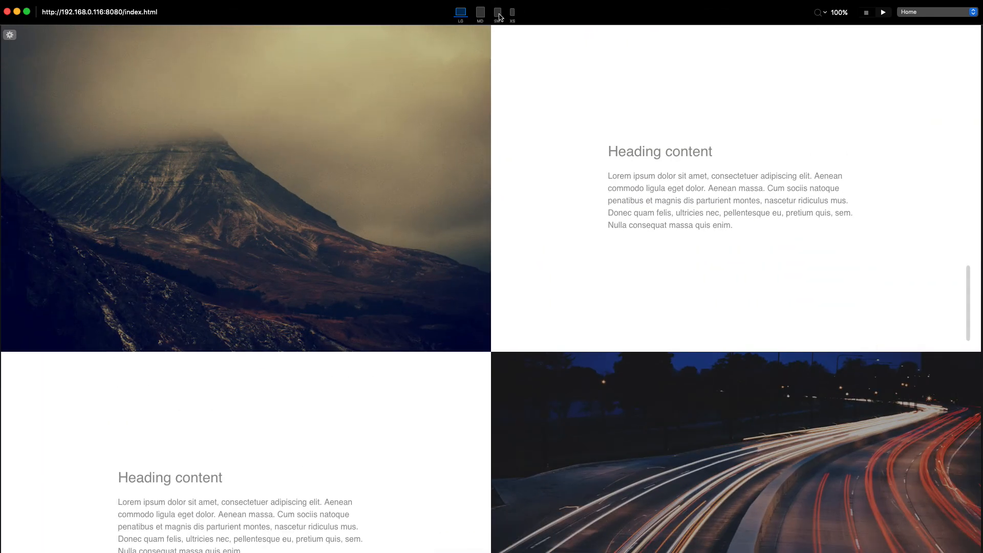
pyautogui.click(512, 12)
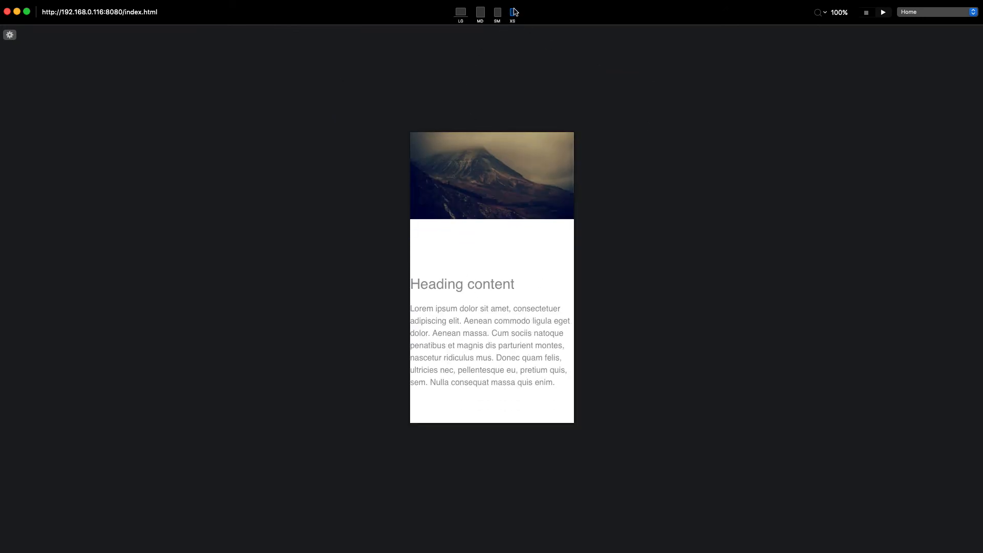
pyautogui.click(512, 13)
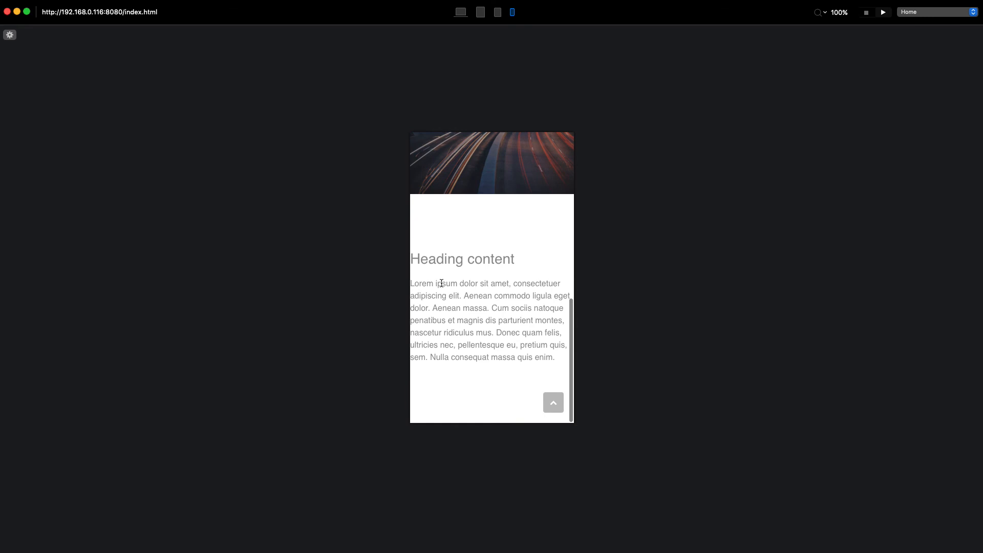
pyautogui.moveTo(647, 237)
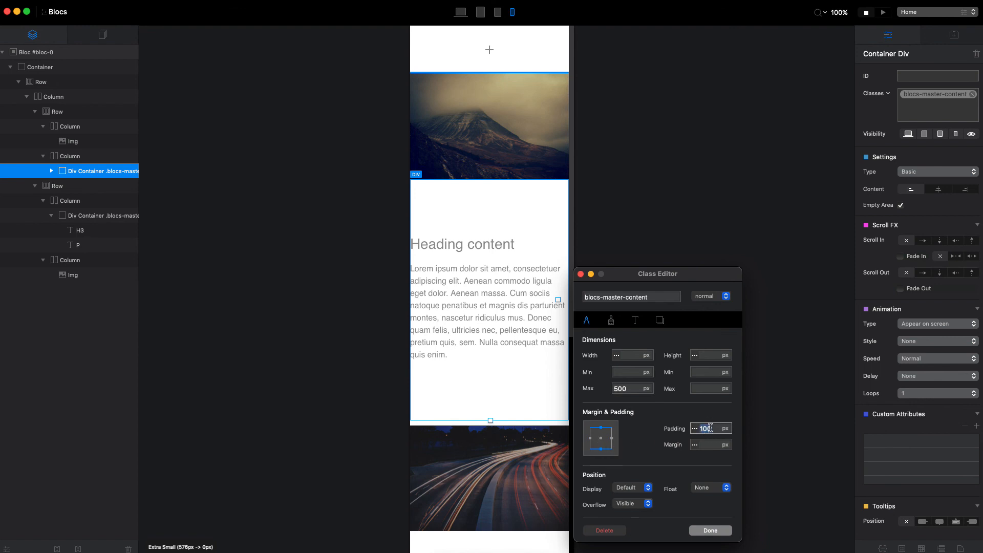
# Set XS padding to 30px top/bottom and 15px sides, then preview at desktop width.
pyautogui.write('30')
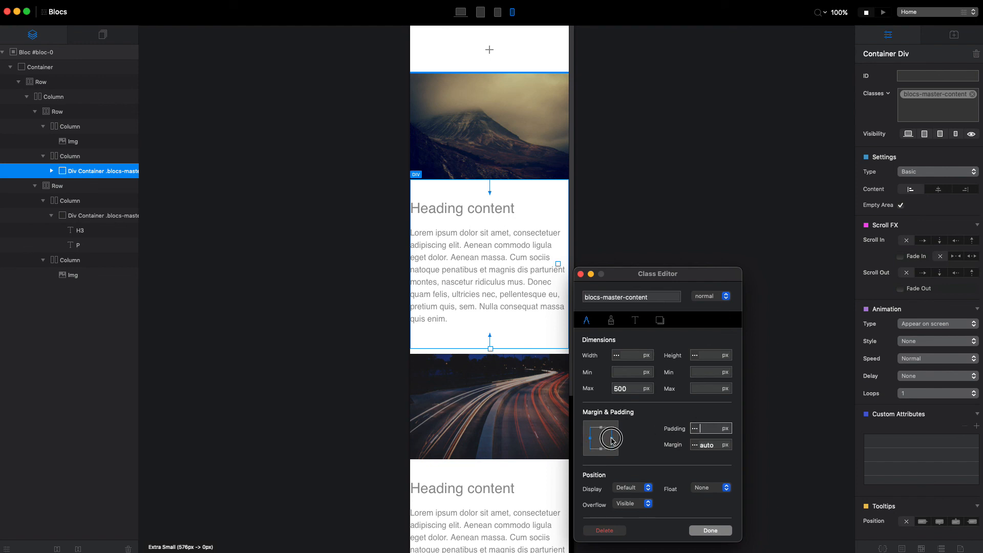
pyautogui.write('15')
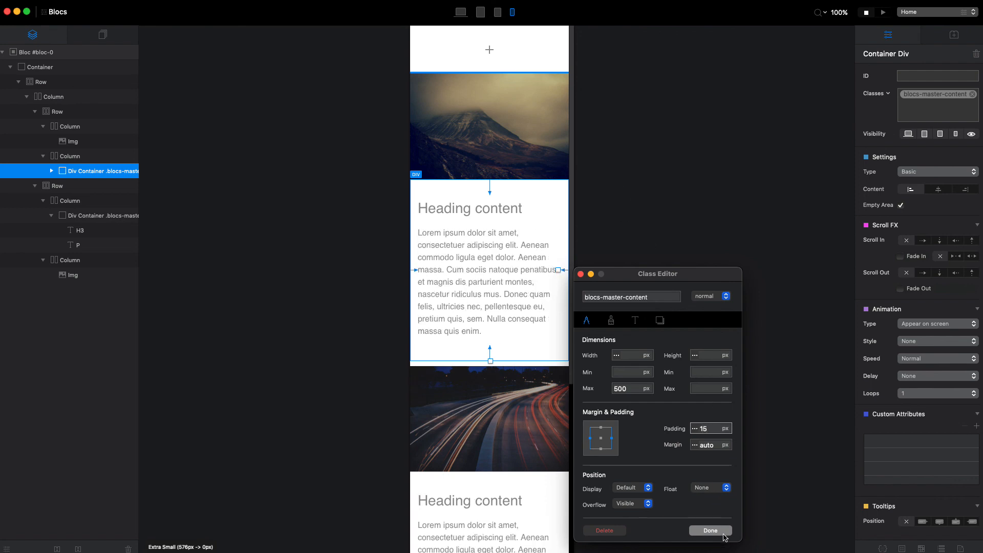
pyautogui.click(711, 531)
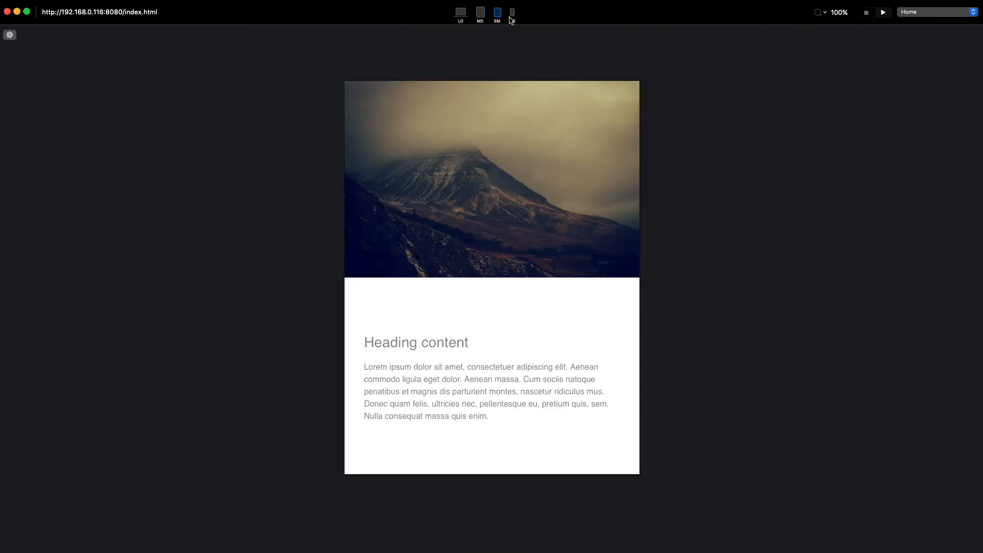
pyautogui.click(461, 12)
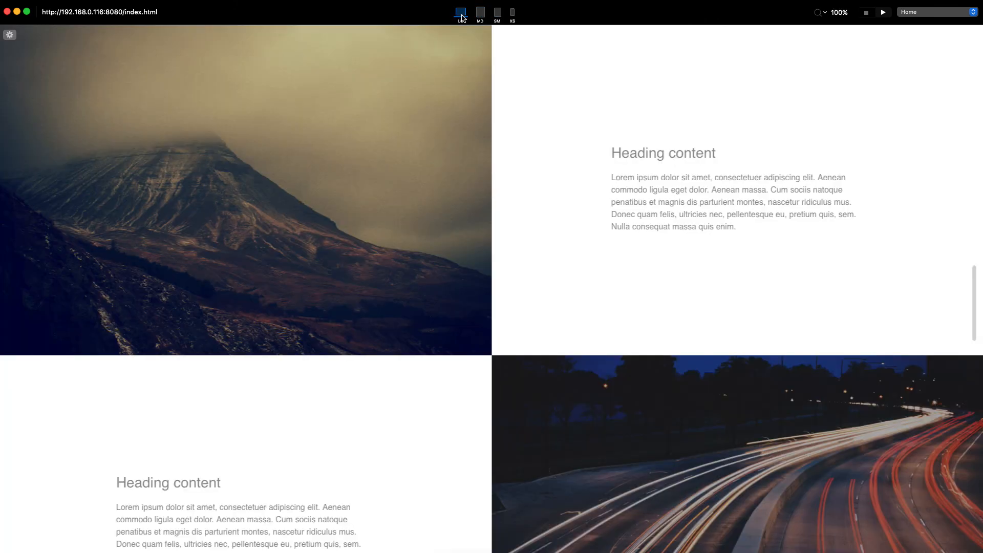